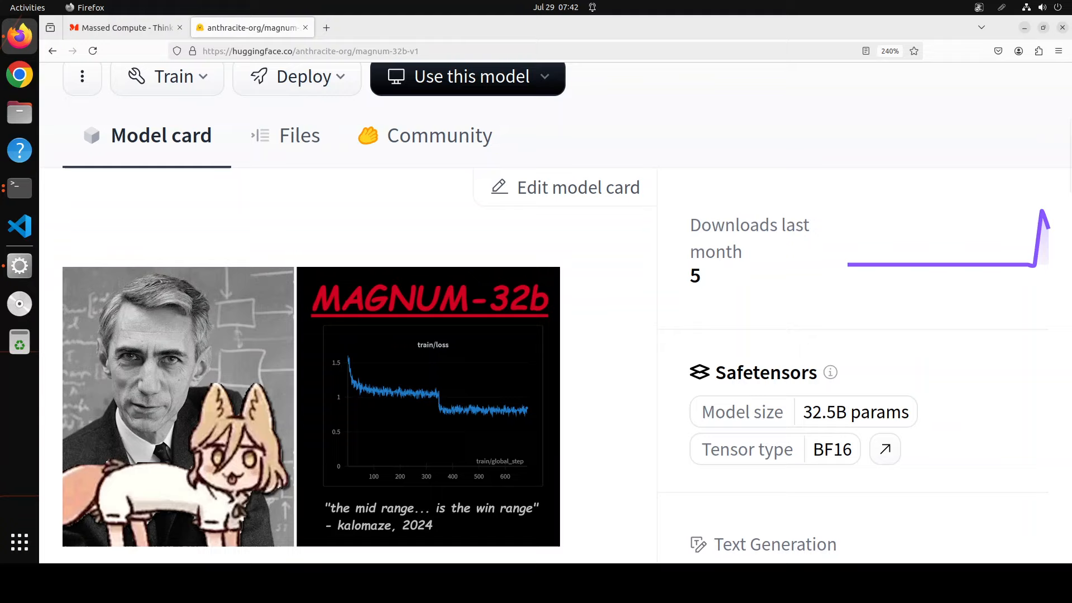
mouse_move(19, 341)
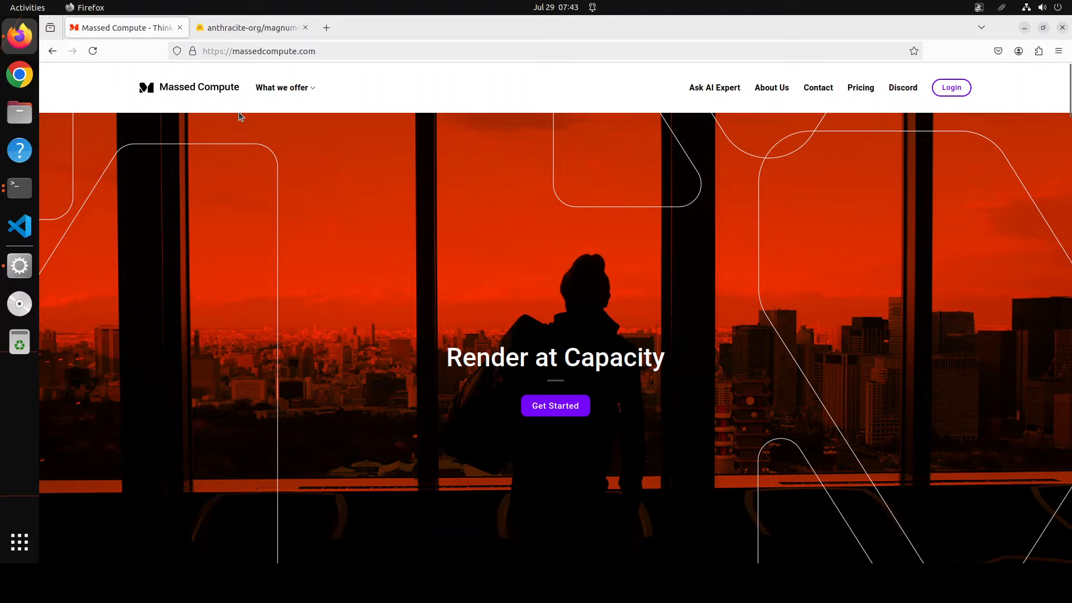
mouse_move(375, 90)
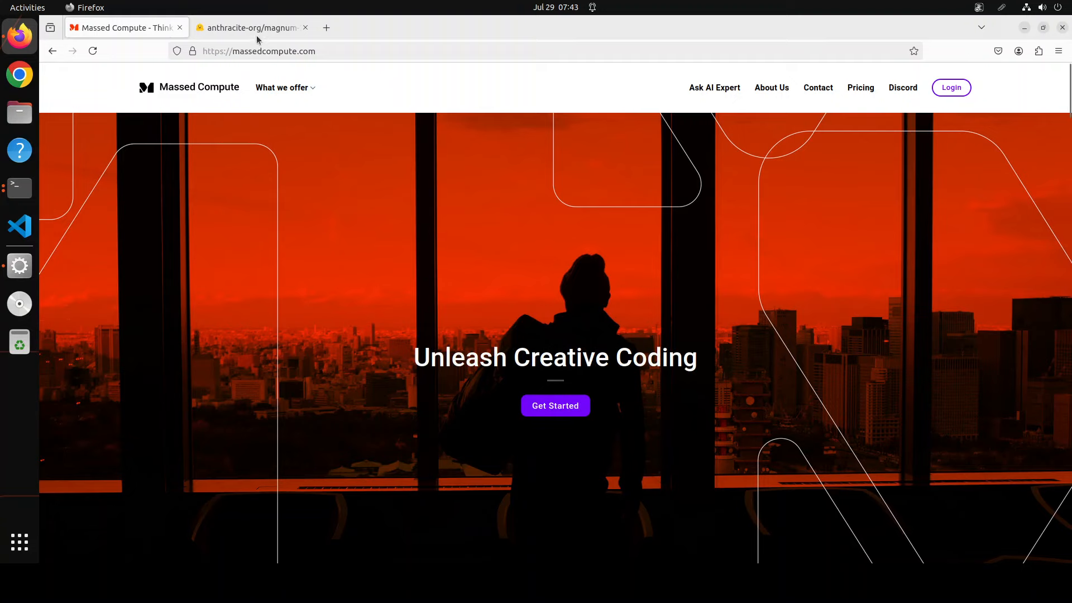
- Return to the anthracite-org/magnum-32b-v1 model card tab on Hugging Face
left_click(250, 28)
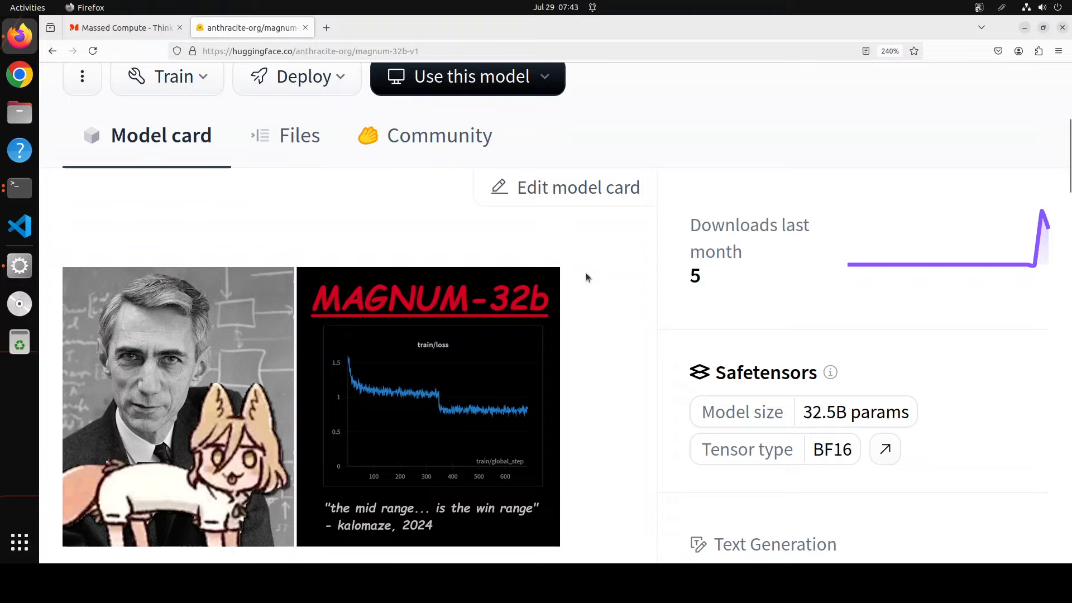
mouse_move(704, 131)
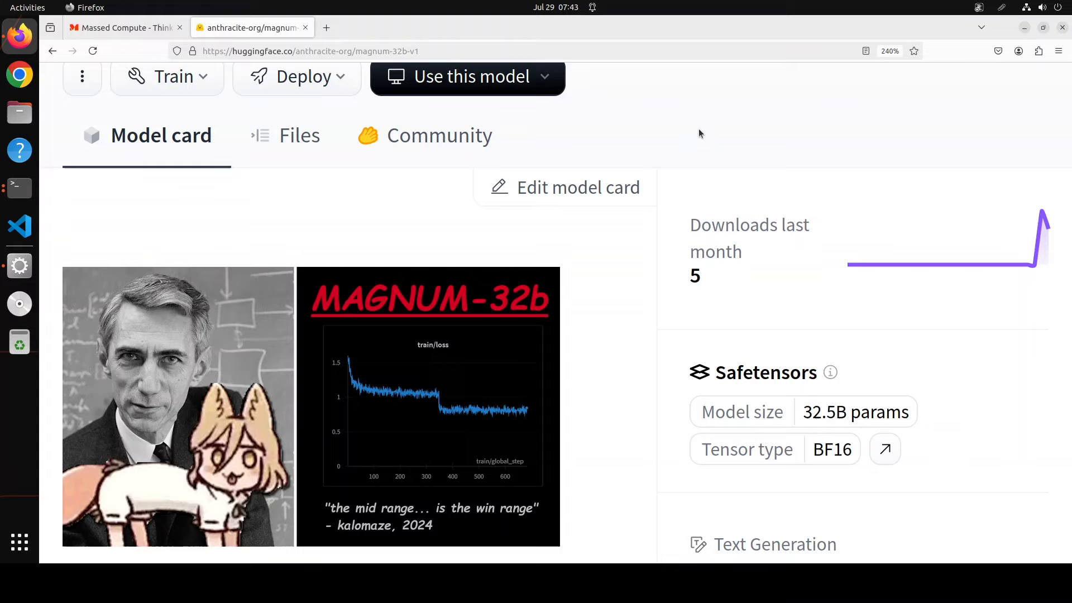
mouse_move(19, 265)
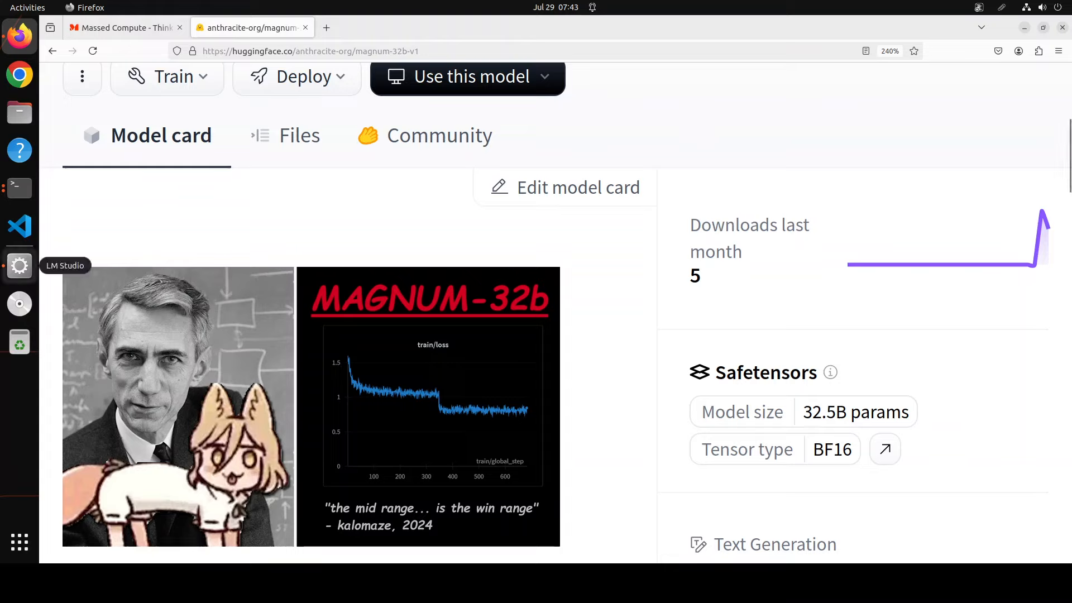
mouse_move(277, 352)
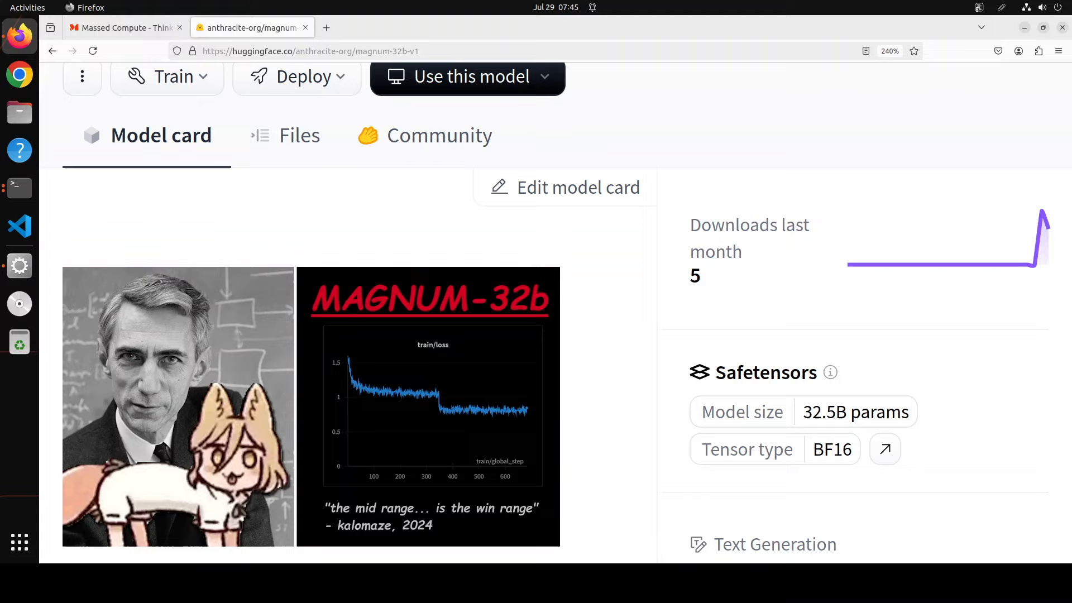
mouse_move(19, 226)
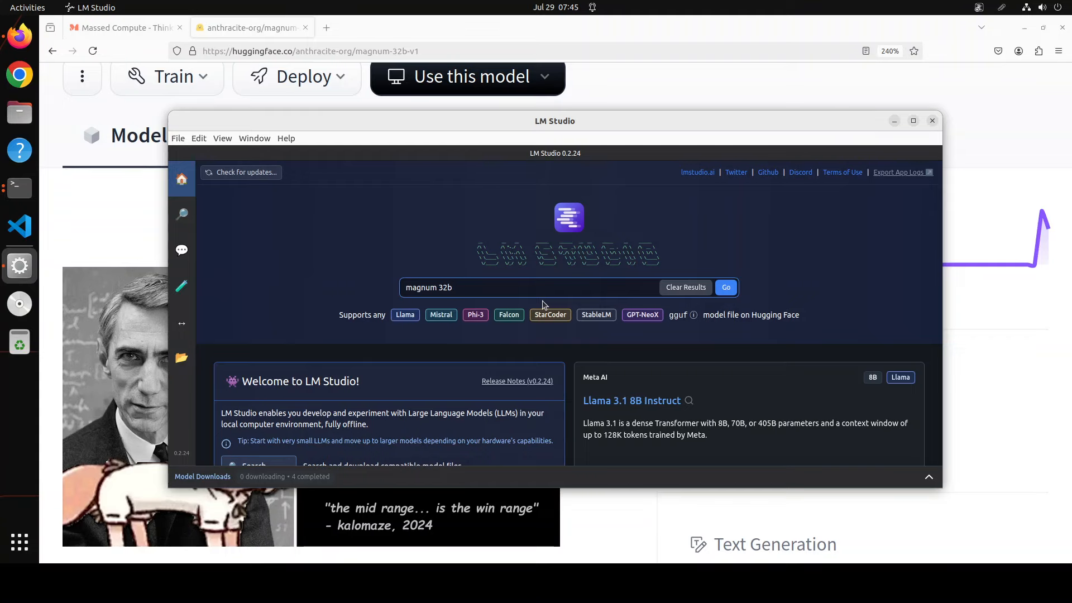
- Search for magnum 32b GGUF models, then view the local library showing magnum-32b-v1 Q4_K_M
left_click(726, 287)
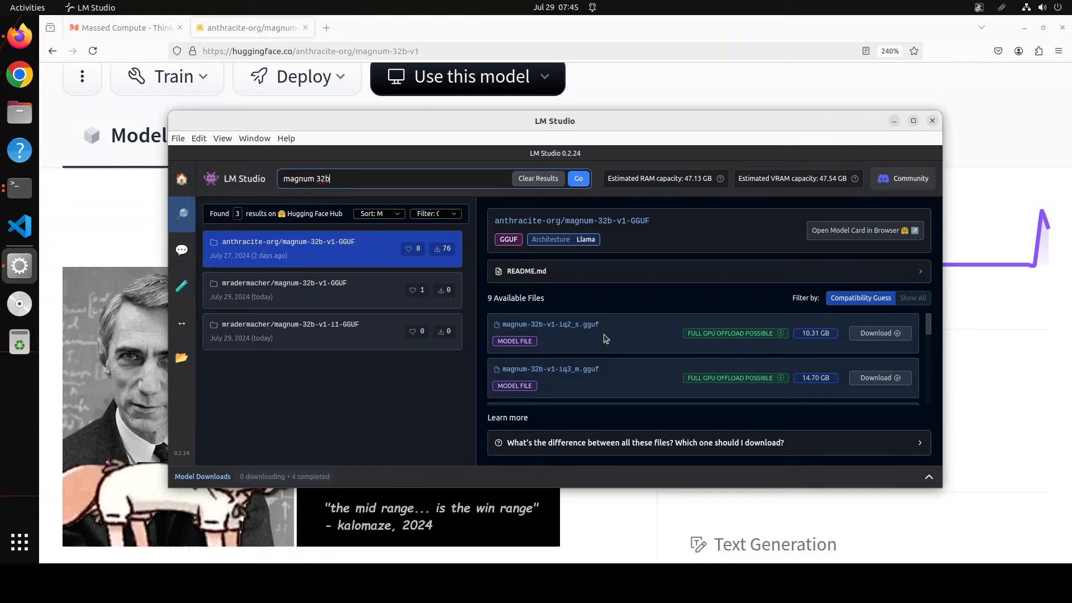
mouse_move(358, 280)
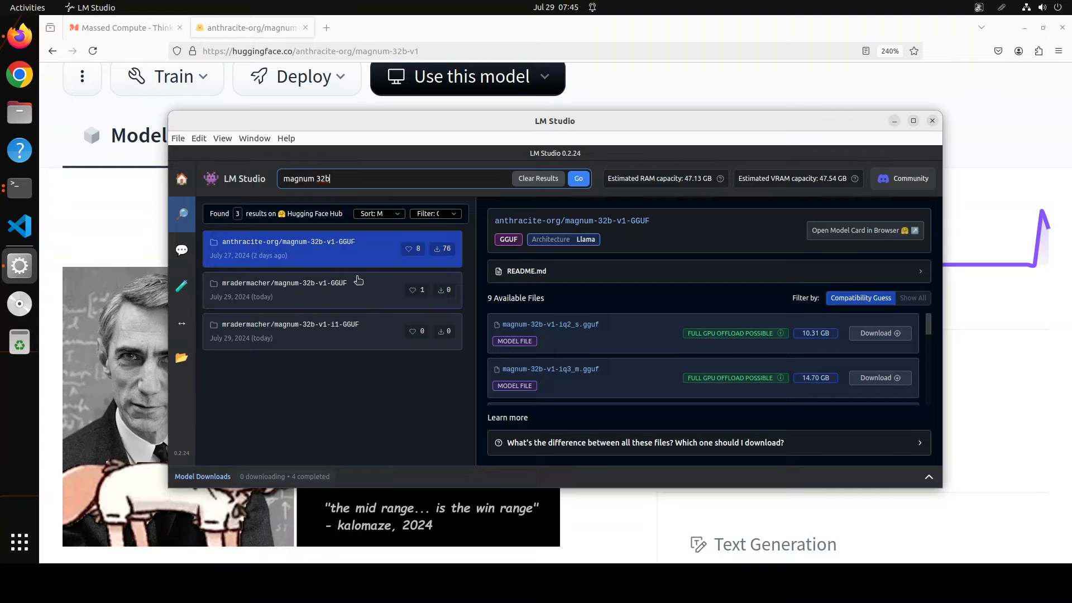
mouse_move(302, 267)
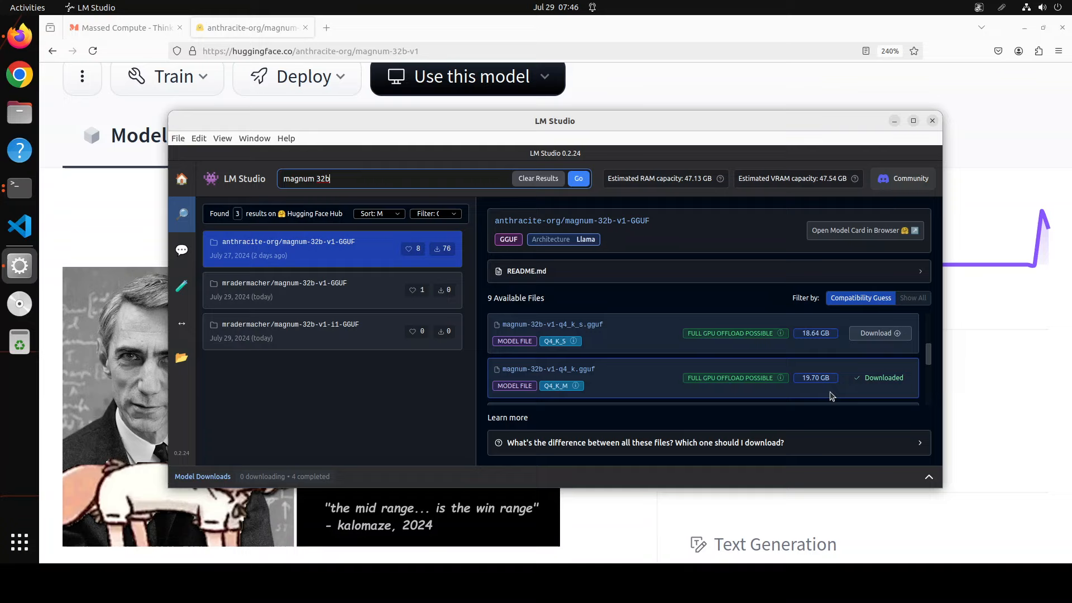
mouse_move(198, 369)
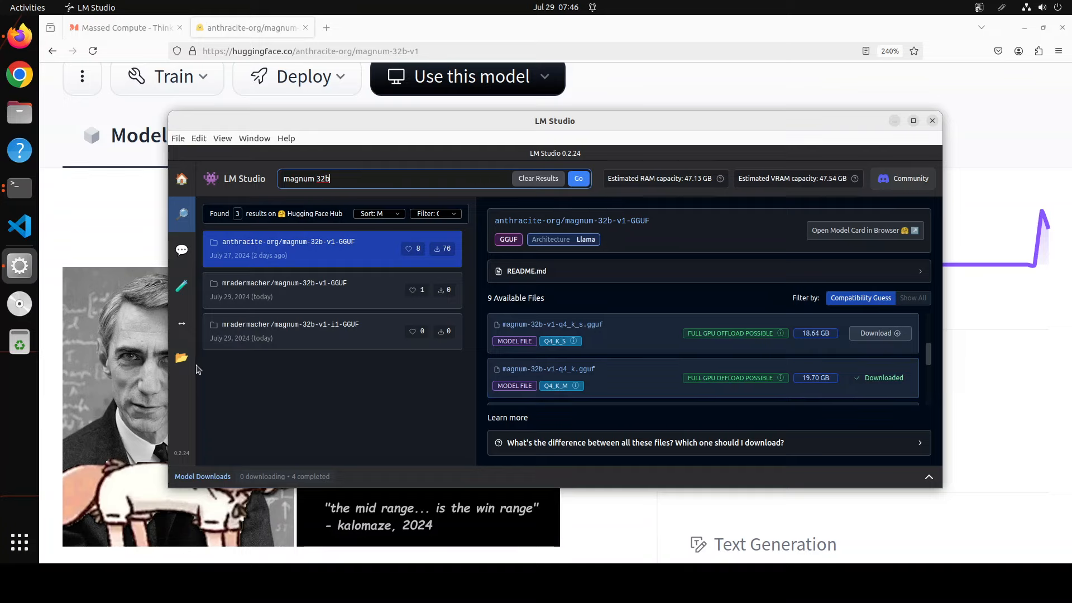
left_click(182, 357)
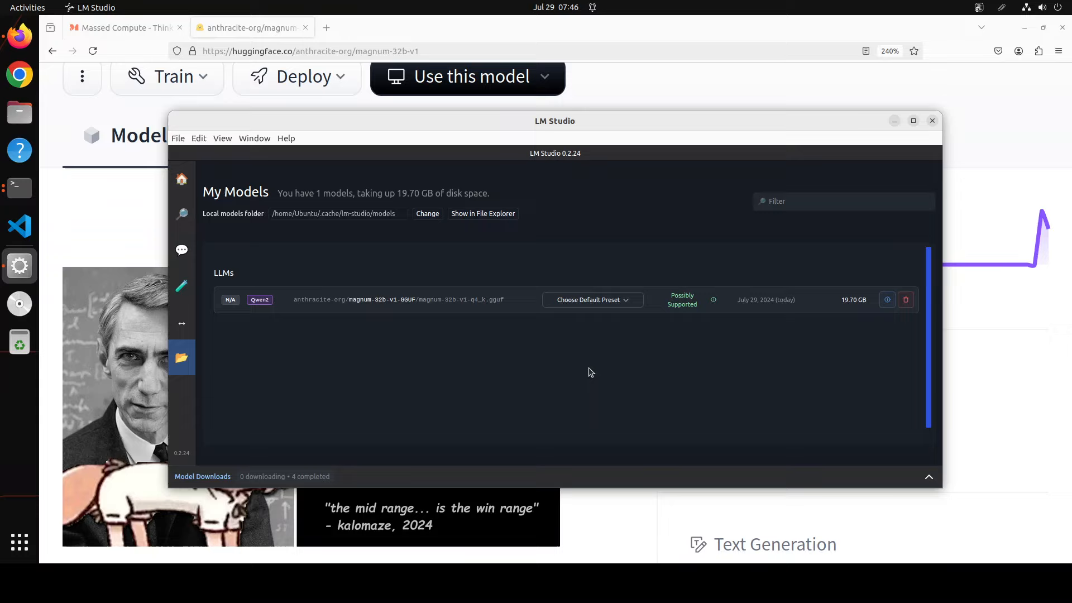
mouse_move(902, 319)
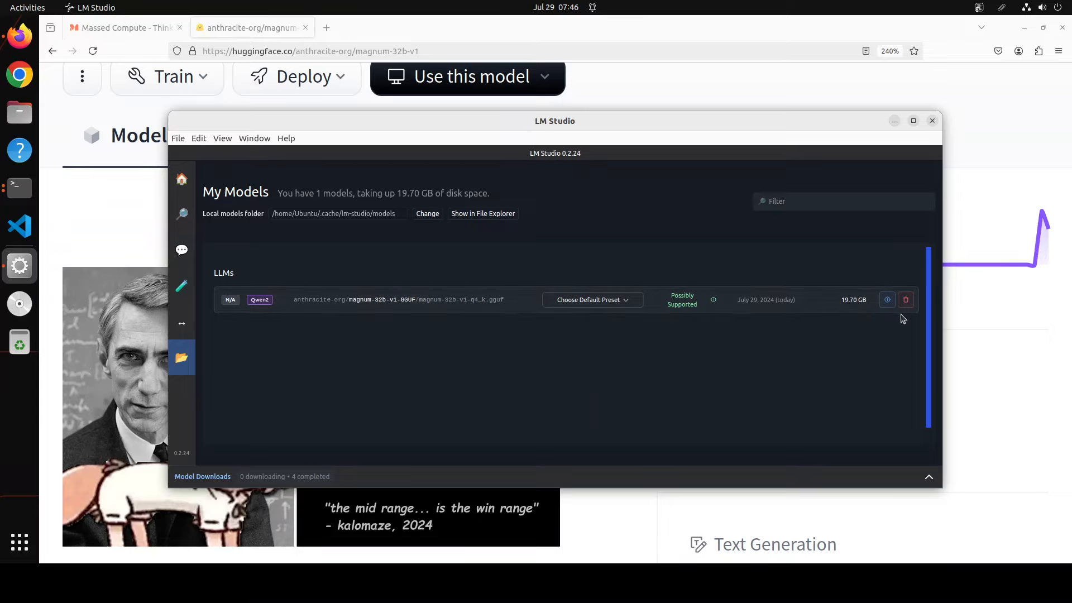
- Load magnum v1 32B Q4_K_M in AI Chat and delete the old JavaScript chat
left_click(181, 250)
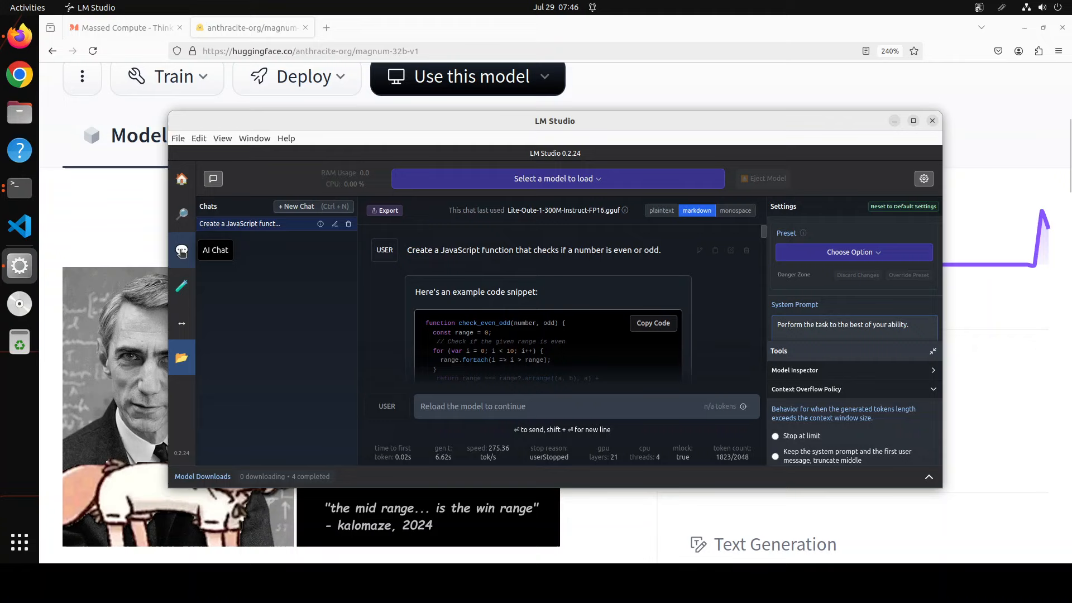
left_click(556, 179)
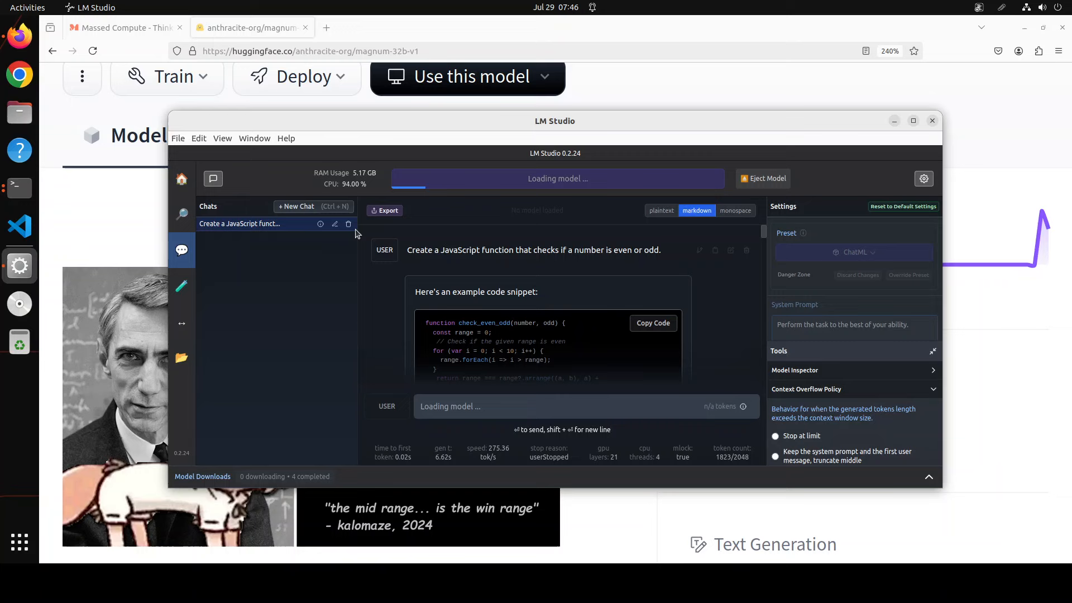
left_click(348, 223)
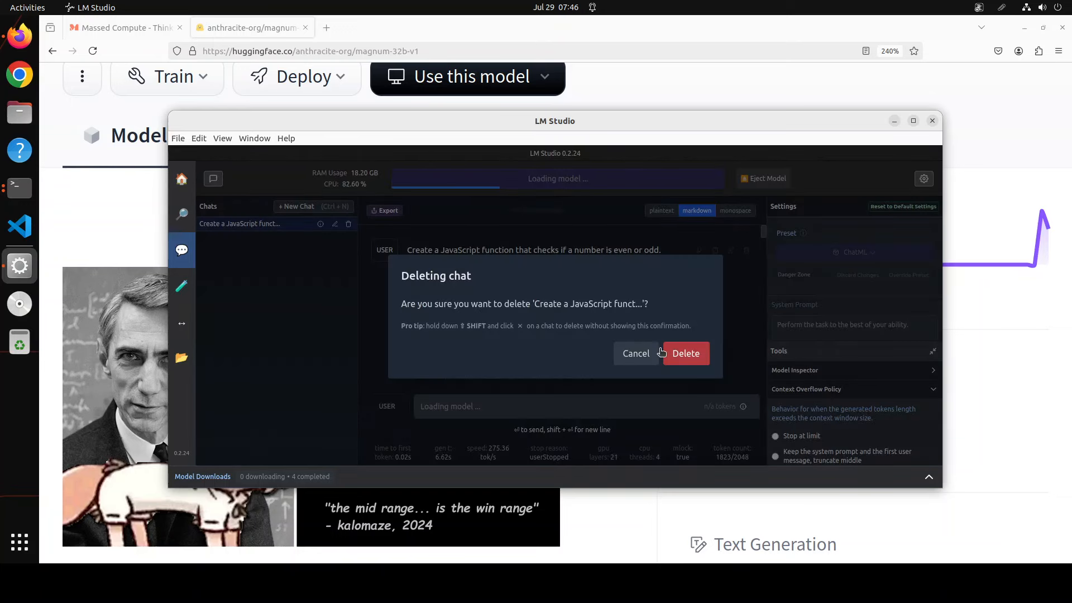
left_click(685, 354)
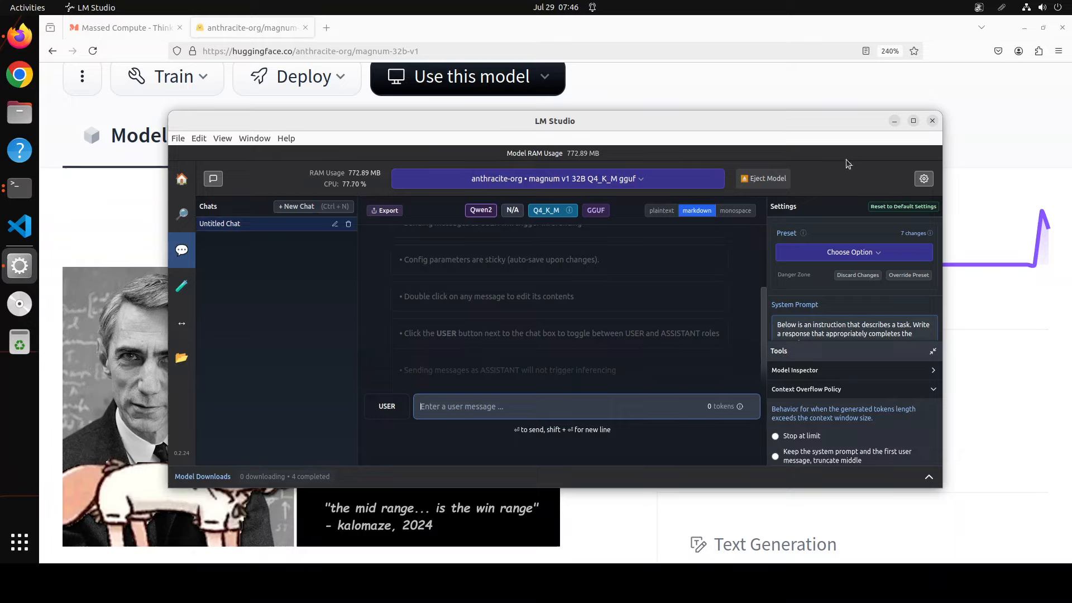
mouse_move(725, 247)
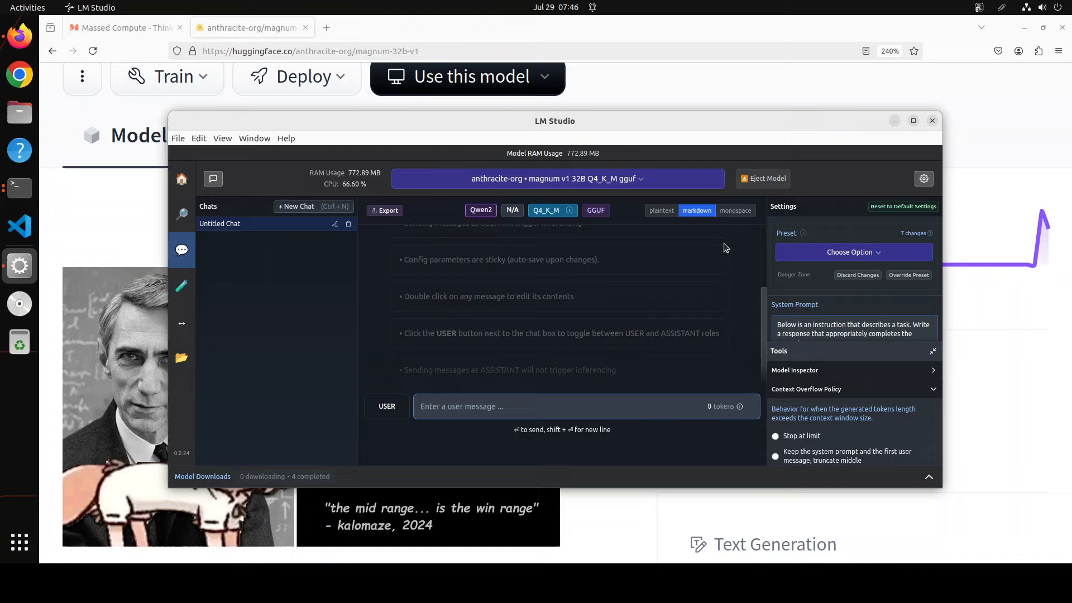
- Choose the ChatML preset in chat settings, then maximize and restore the window
left_click(853, 252)
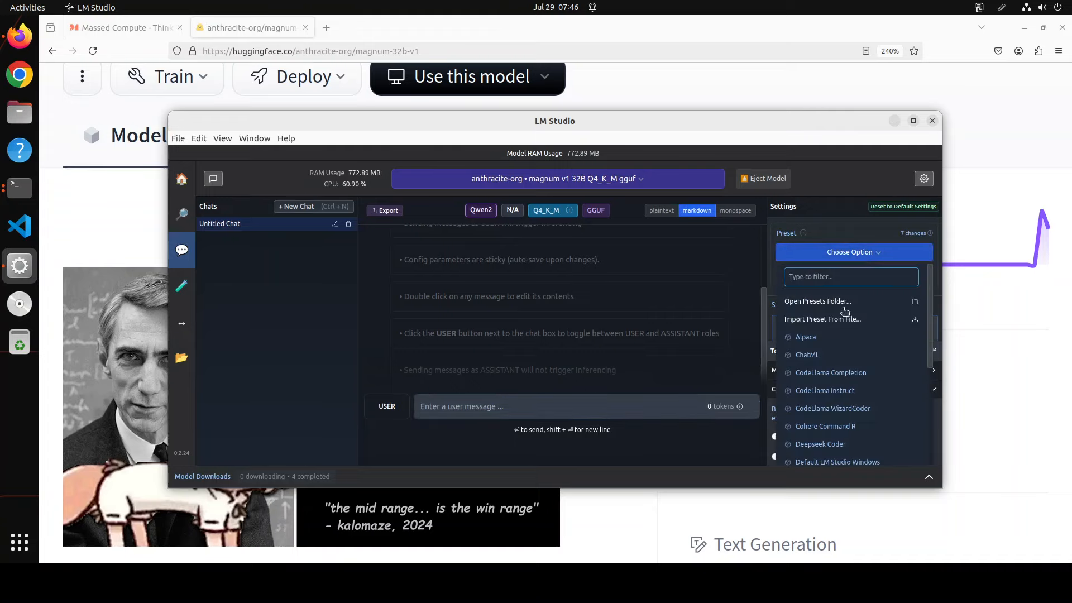
left_click(806, 354)
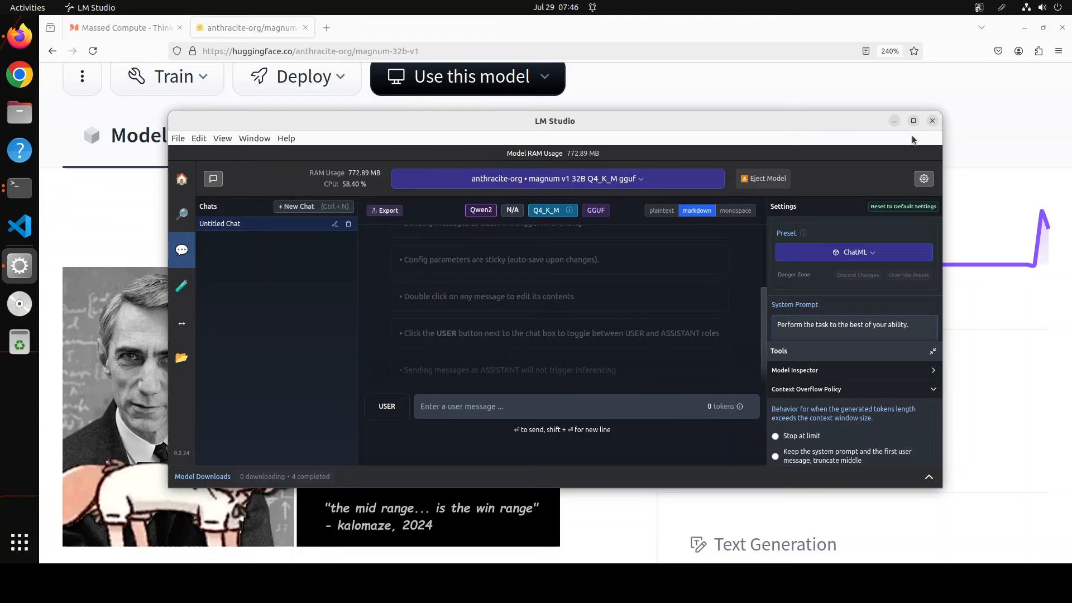
left_click(913, 121)
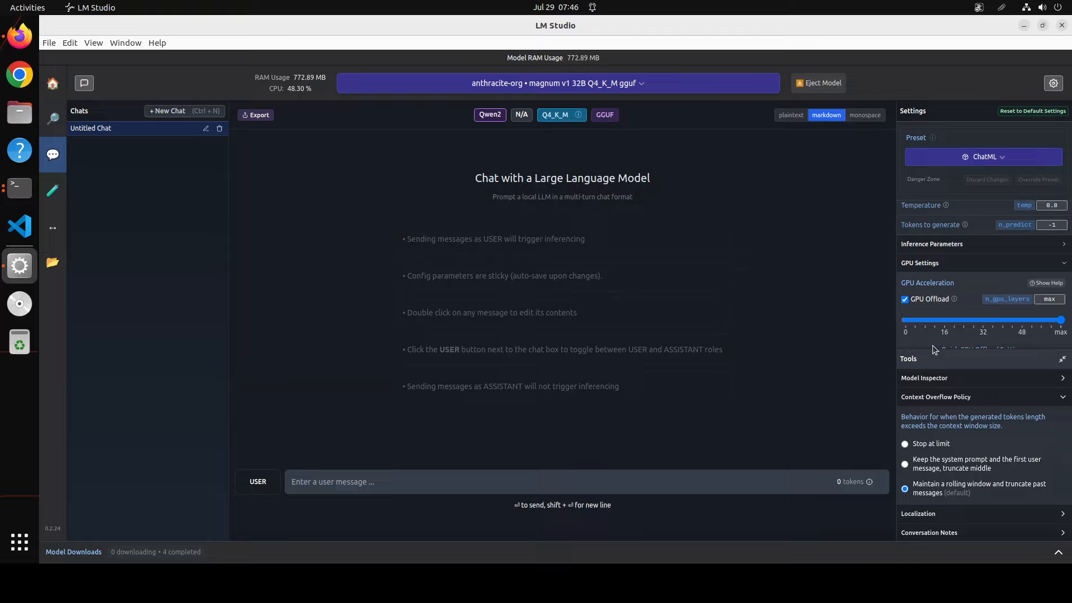
mouse_move(1067, 338)
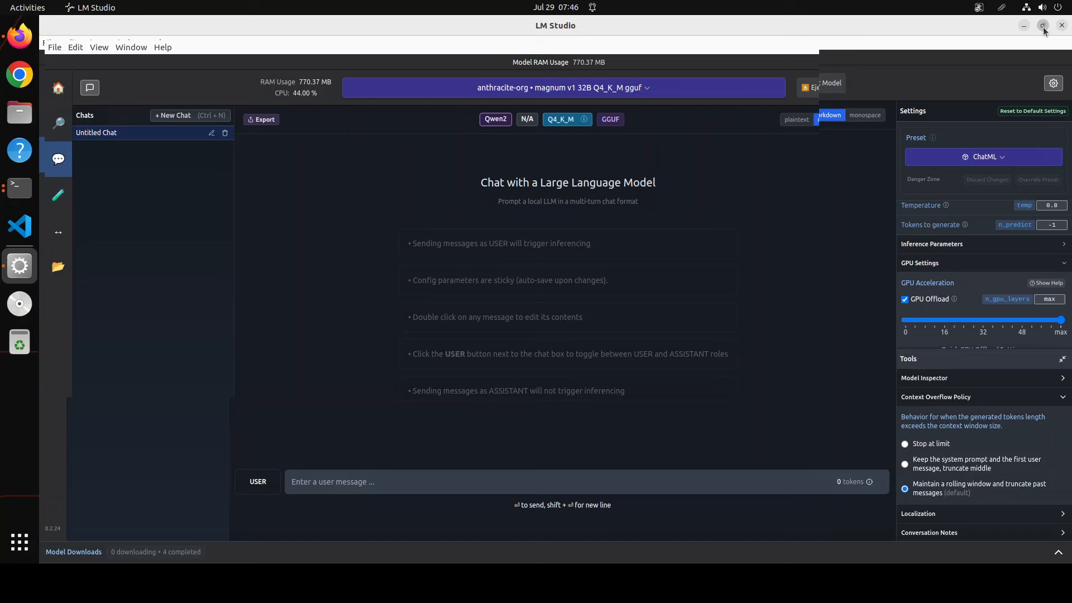
left_click(1043, 25)
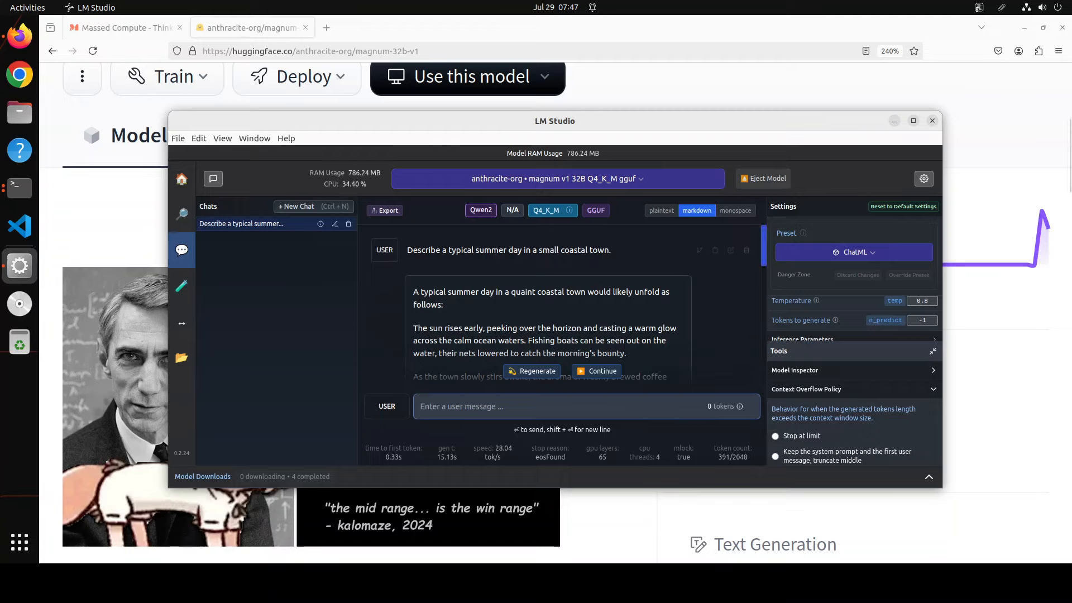
- Scroll through the model's coastal-town summer day reply to its closing paragraph at 391 tokens
scroll("down", 3)
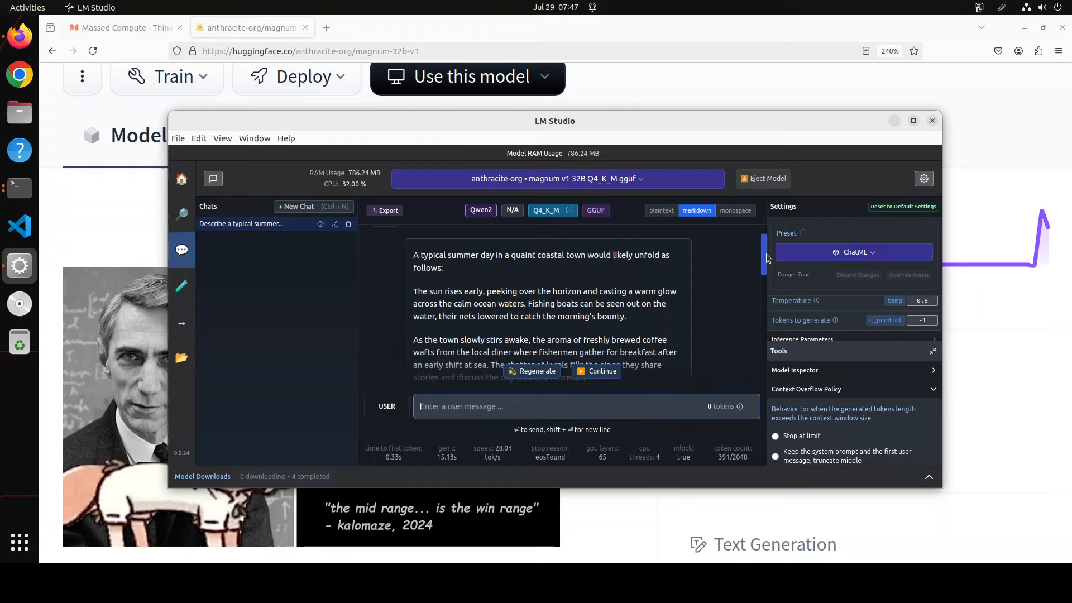
scroll("down", 3)
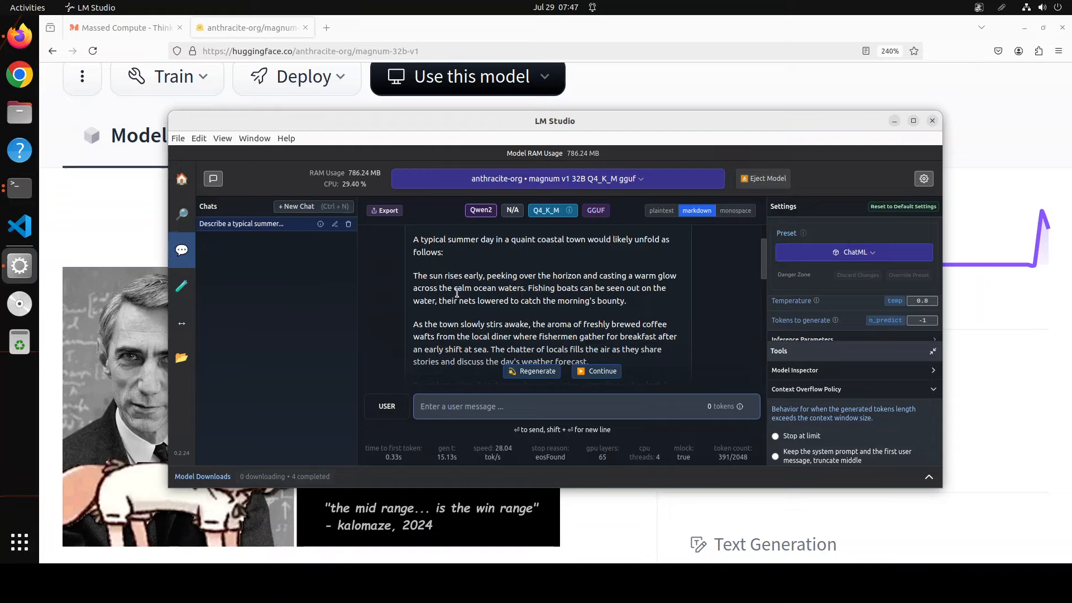
mouse_move(648, 299)
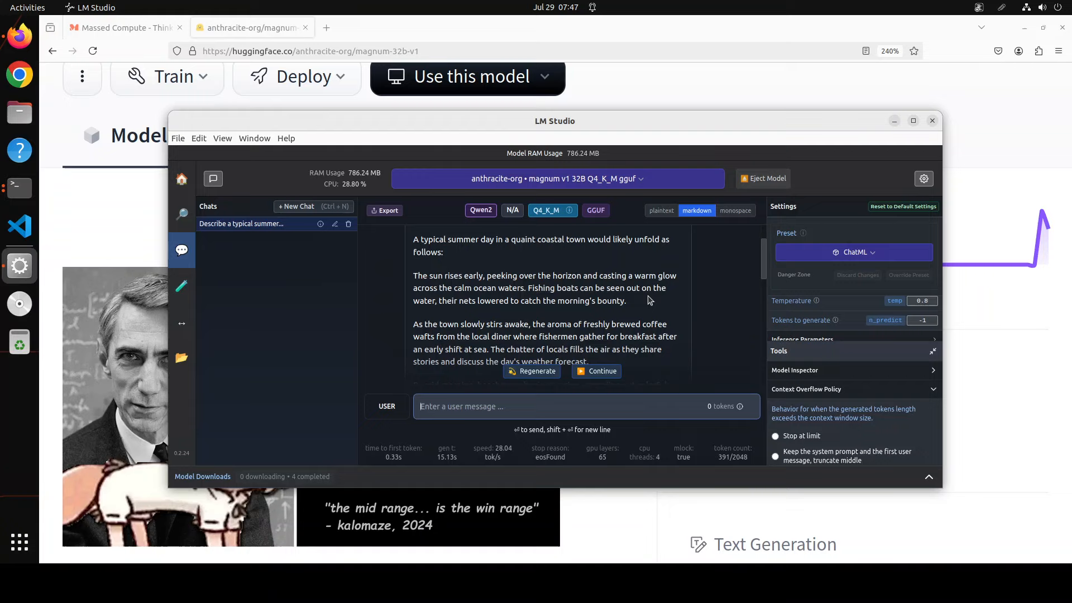
mouse_move(677, 287)
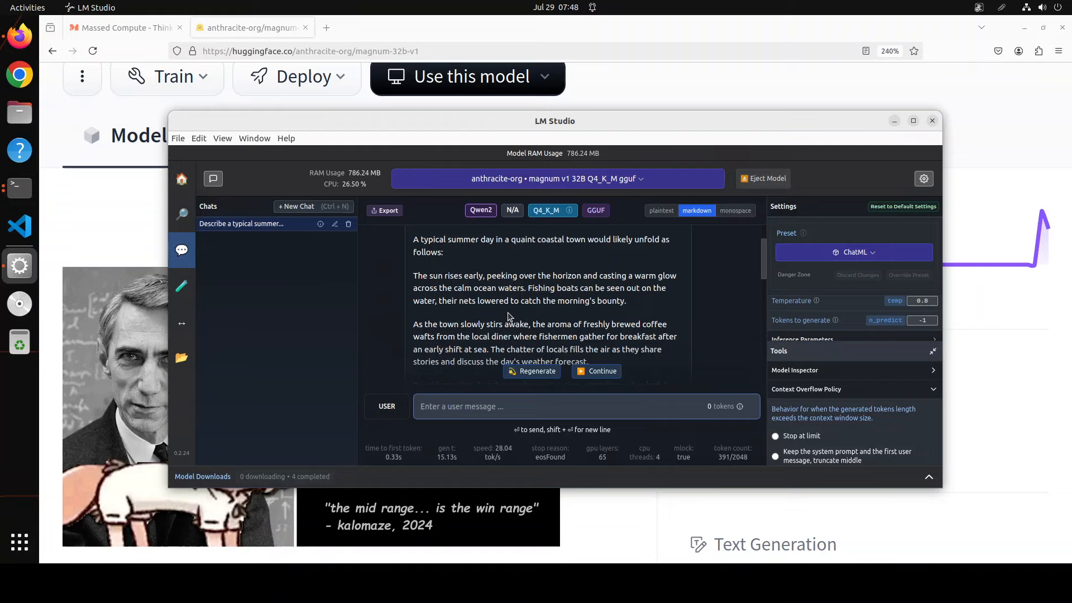
mouse_move(643, 313)
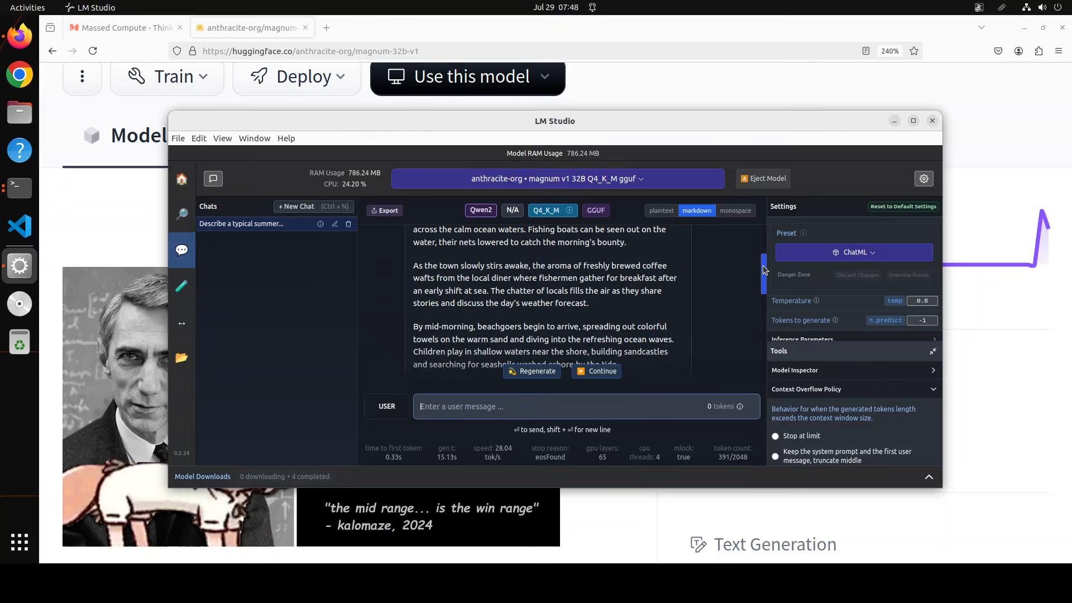
scroll("down", 3)
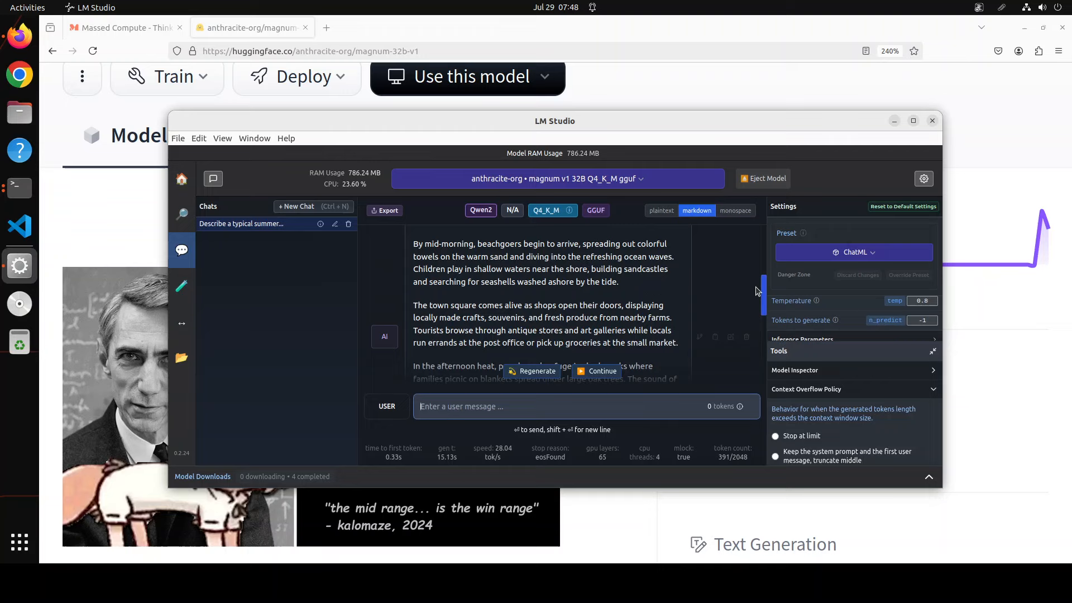
scroll("down", 3)
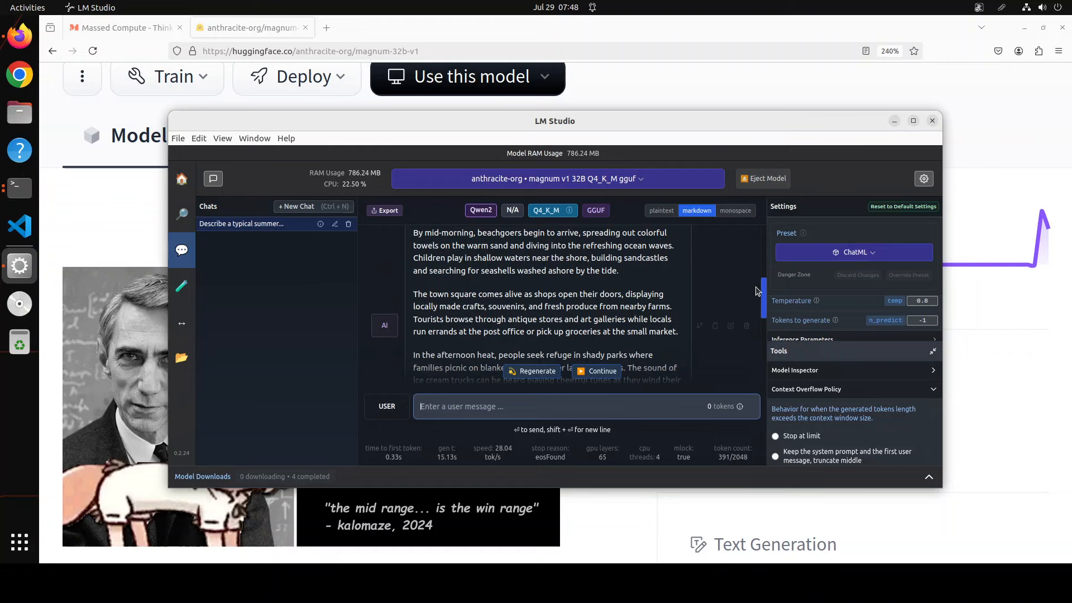
mouse_move(756, 299)
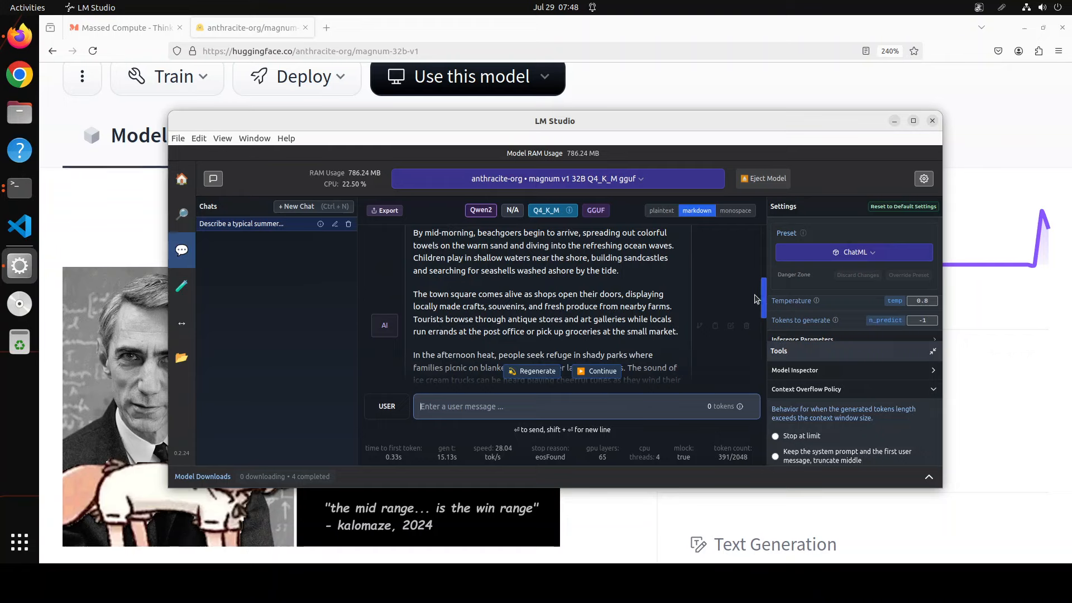
scroll("down", 3)
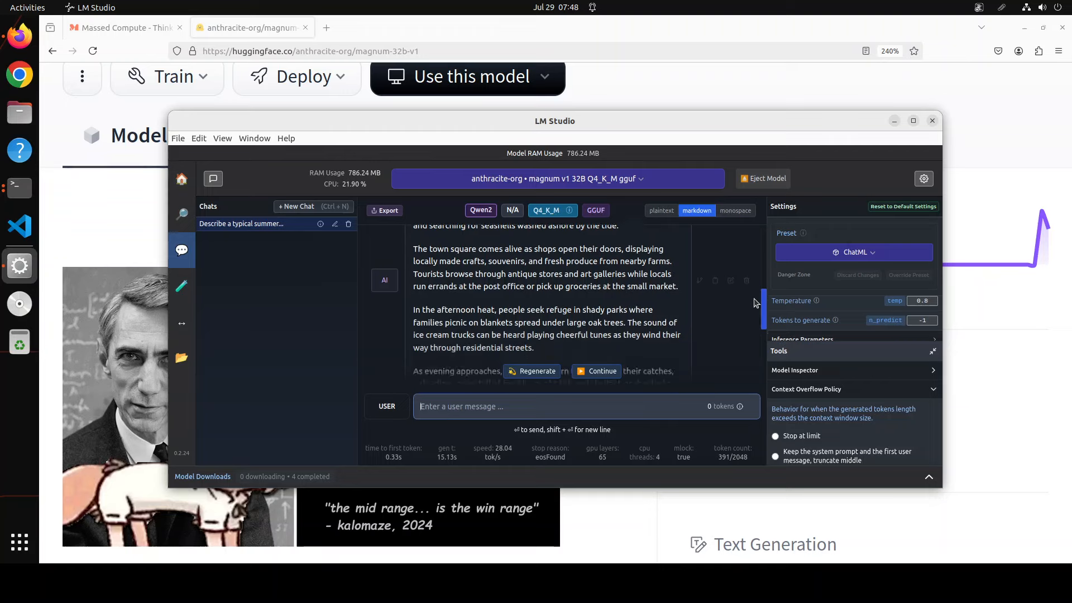
scroll("down", 3)
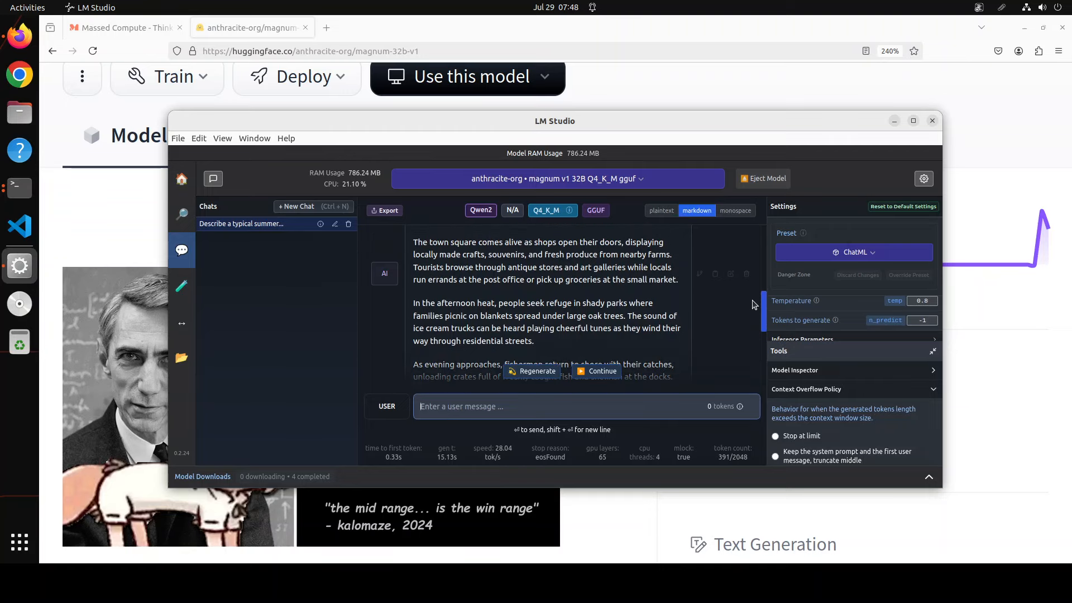
scroll("down", 3)
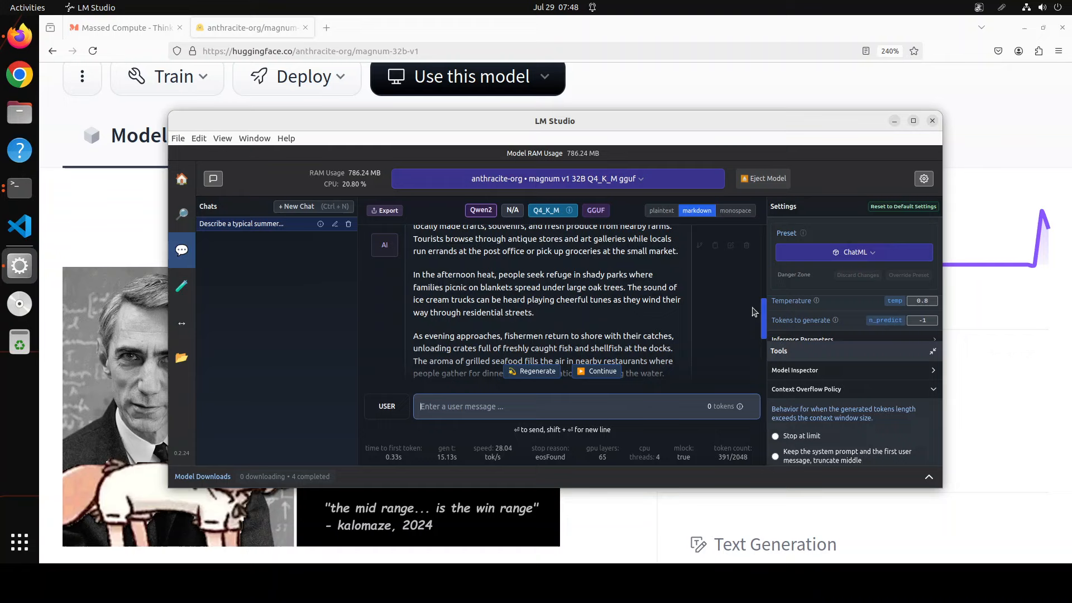
scroll("down", 3)
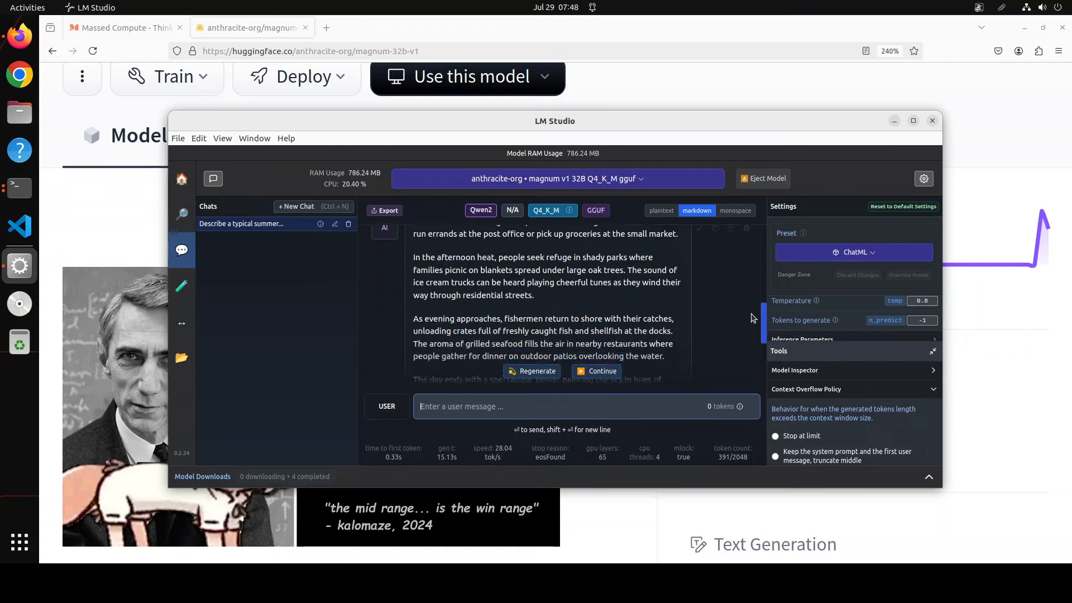
scroll("down", 3)
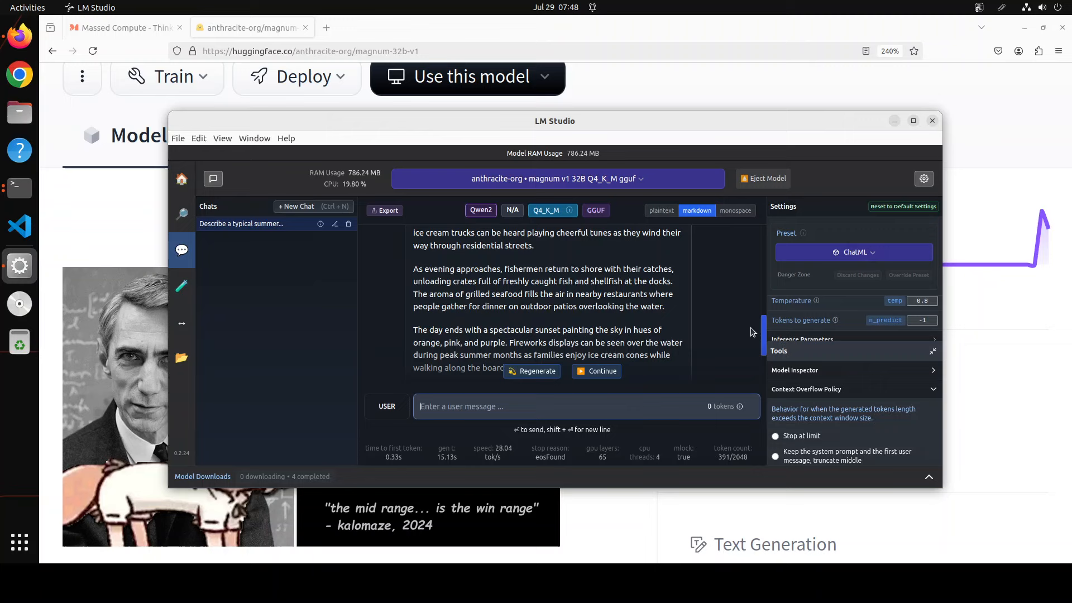
scroll("down", 3)
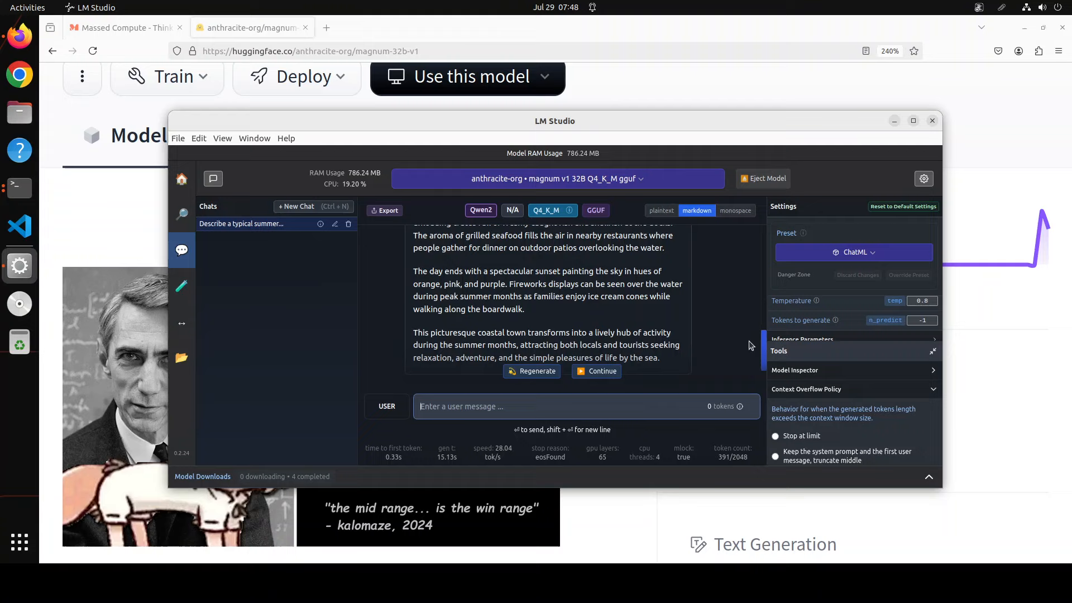
scroll("down", 3)
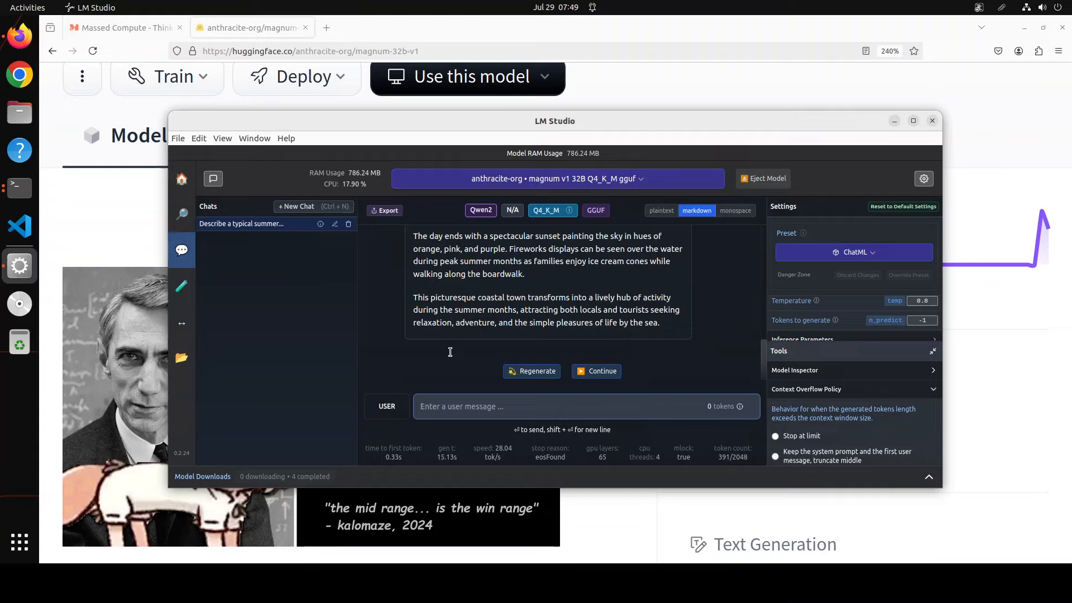
- Enter the prompt 'Write a short story about a character who discovers a hidden talent.'
type("Write a short story about a character who discovers a hidden talent.")
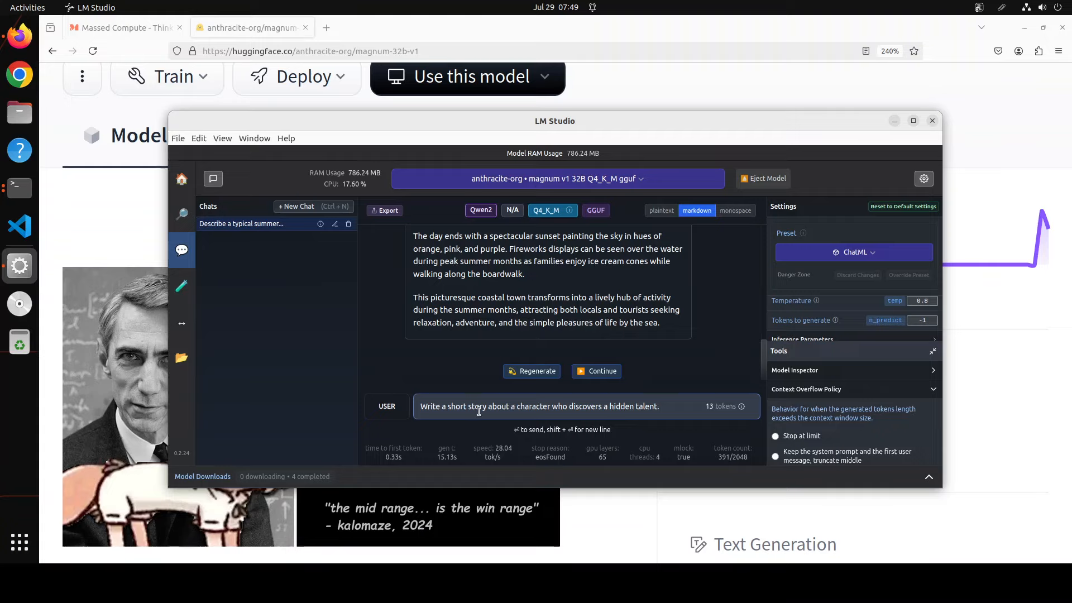
mouse_move(621, 421)
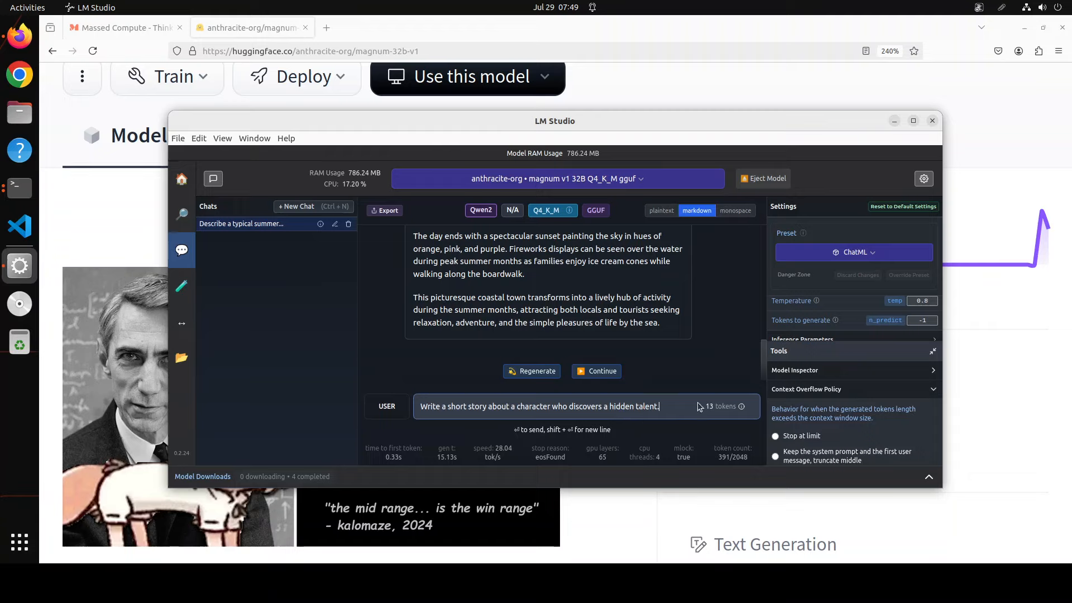
mouse_move(636, 299)
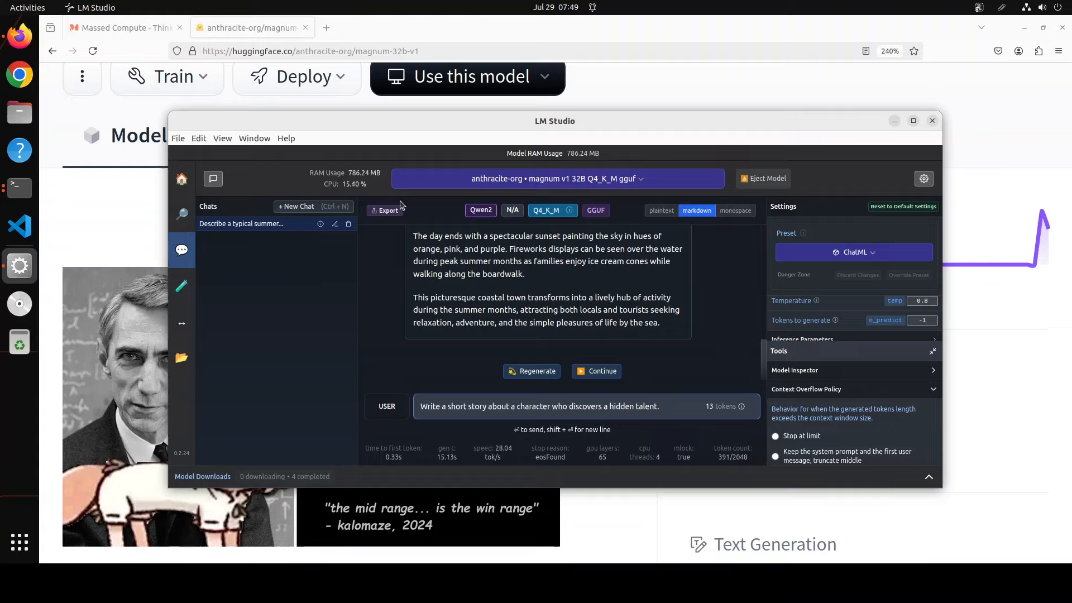
mouse_move(667, 405)
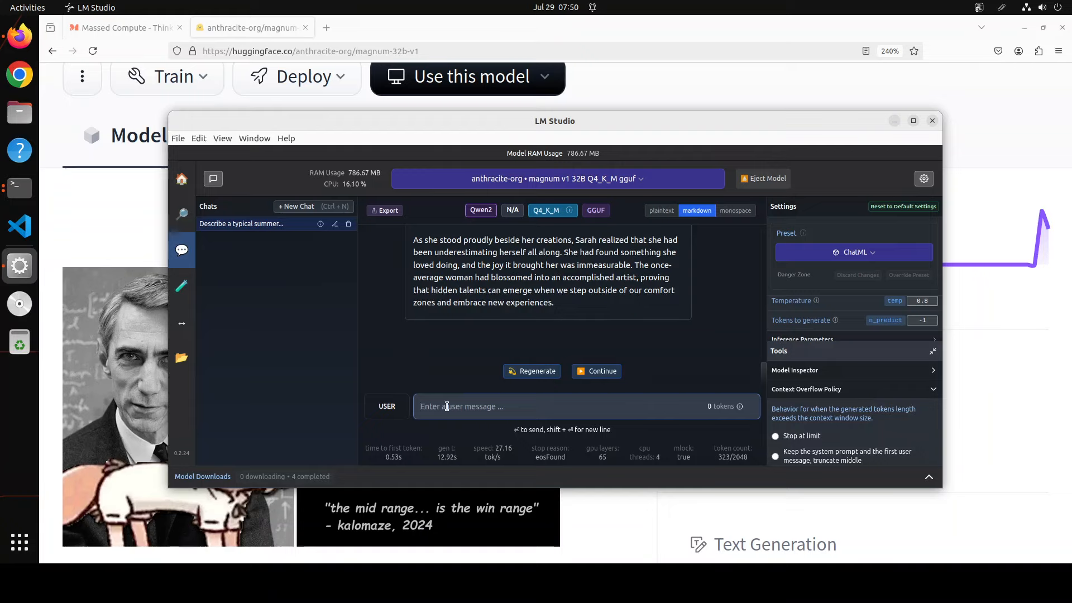
- Send the humorous language-learning essay prompt and scroll to the essay's conclusion at 514 tokens
type("Write a humorous essay on the struggles of learning a new language.")
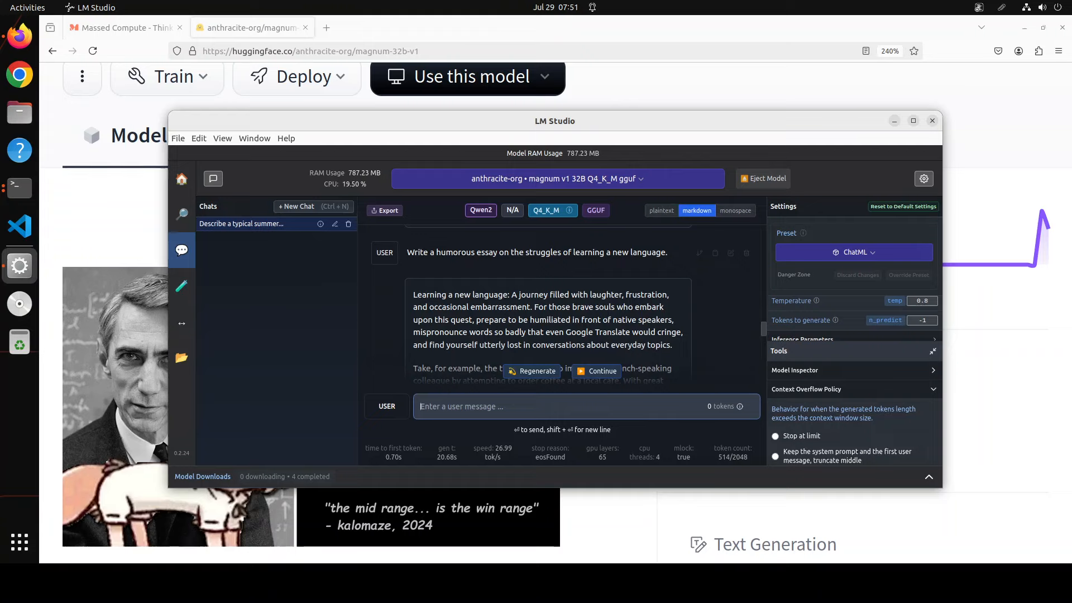
scroll("down", 3)
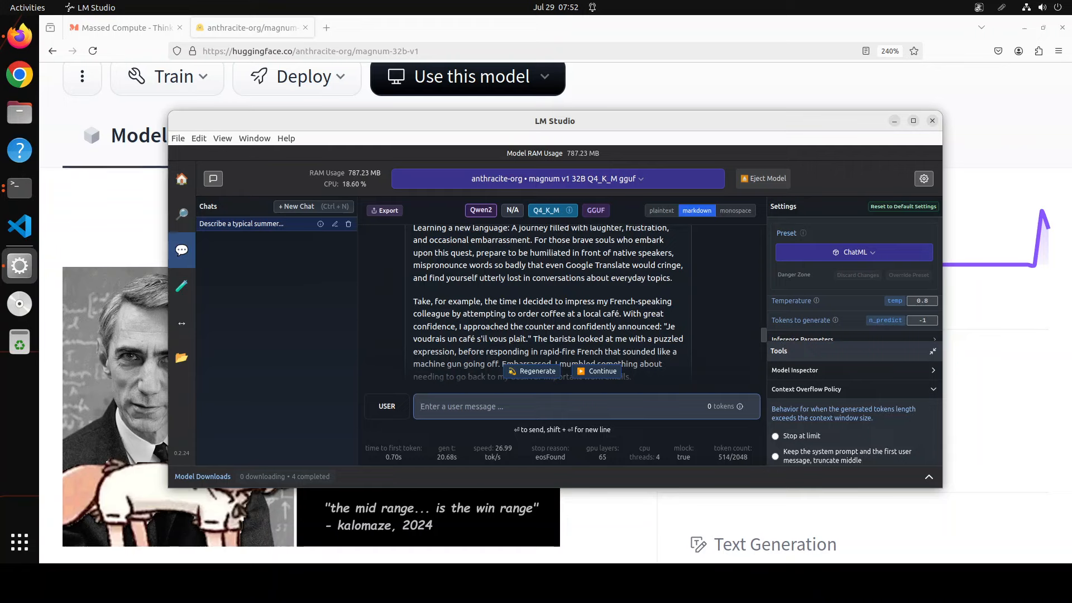
scroll("down", 3)
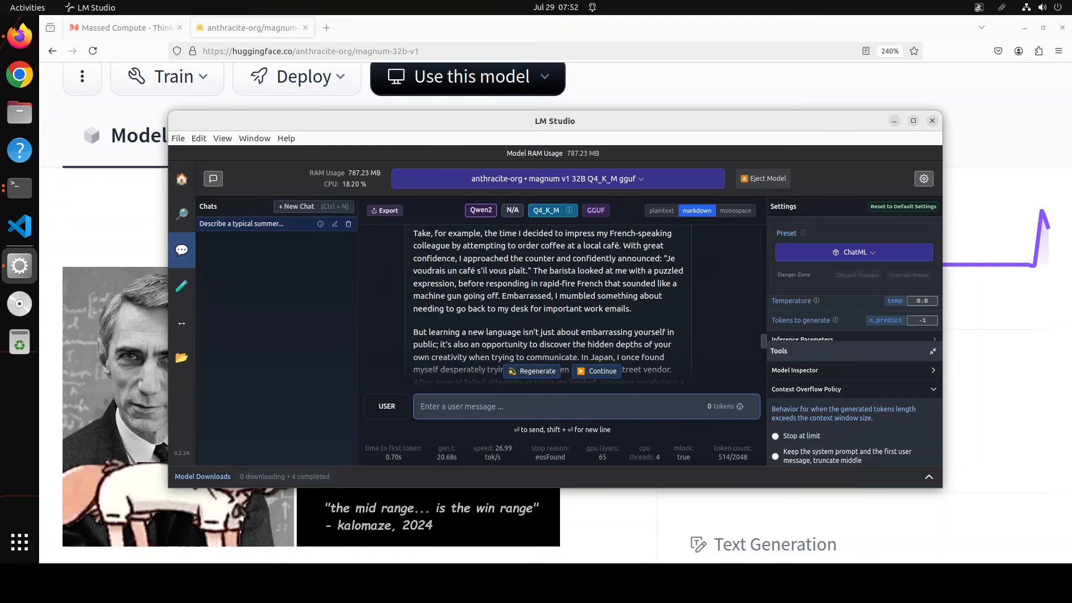
scroll("down", 3)
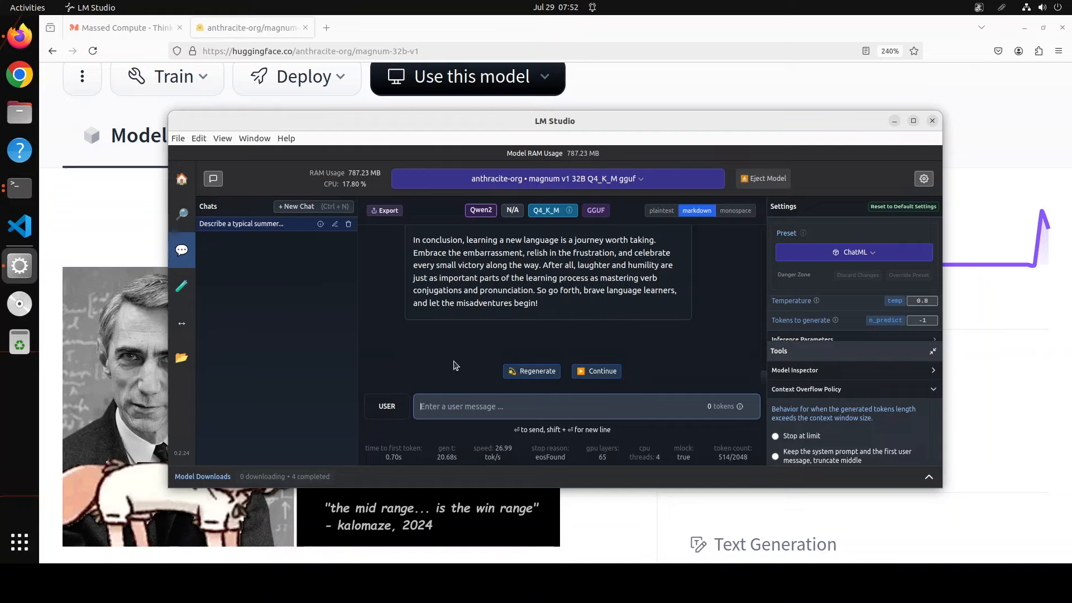
- Send a prompt asking for a simple summary of a complex scientific concept like black holes
type("Summarize a complex scientific concept (e.g., black holes, gene editing) in simple terms.")
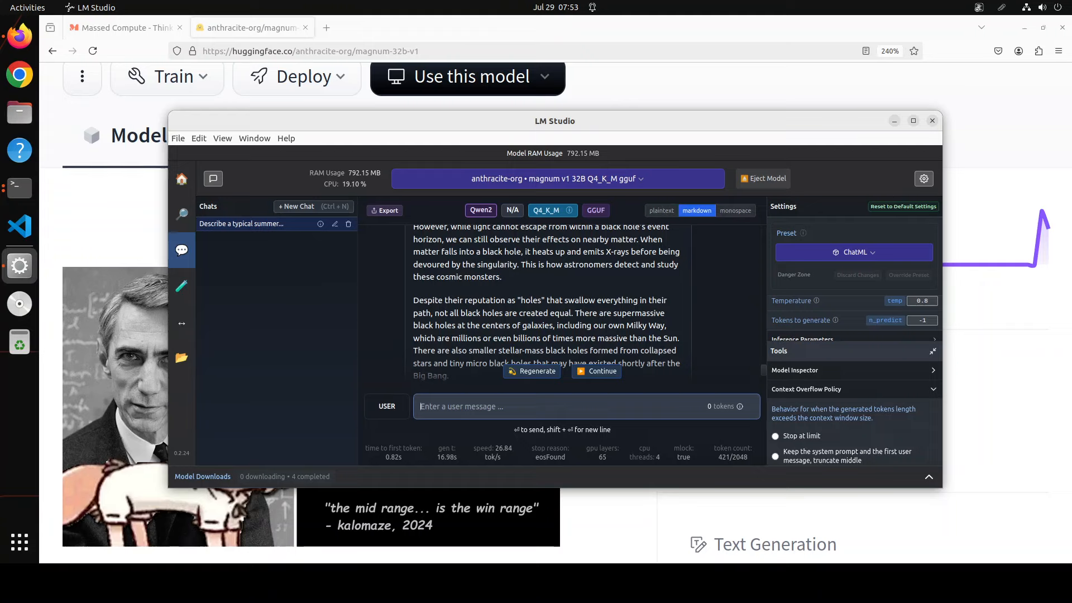
- Send the parent-to-child apology letter prompt and scroll to its 'With all my love' sign-off
type("Write a heartfelt apology letter from a parent to their child.")
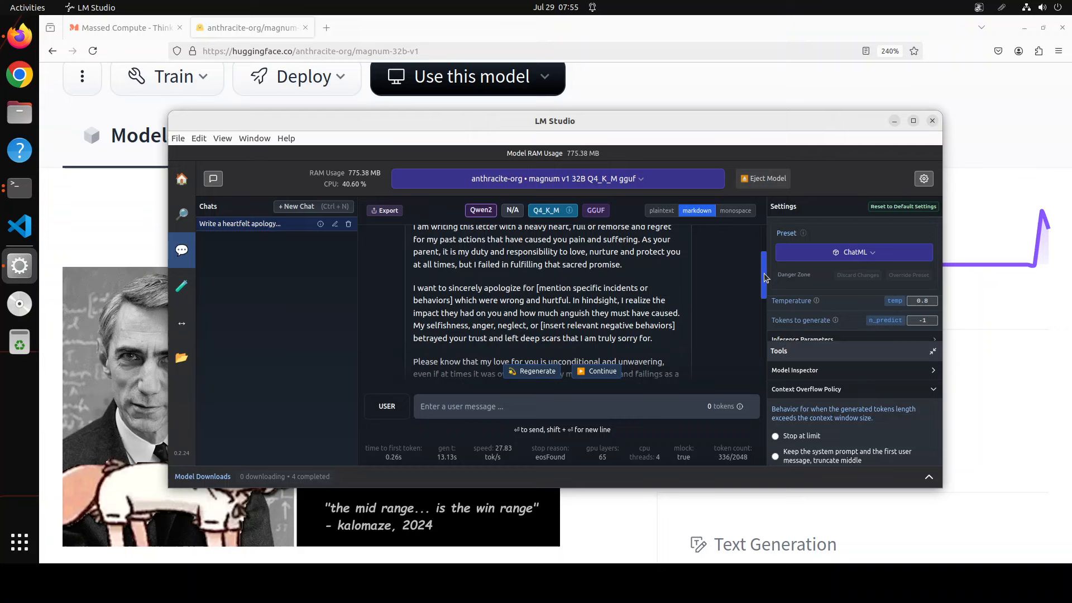
scroll("down", 3)
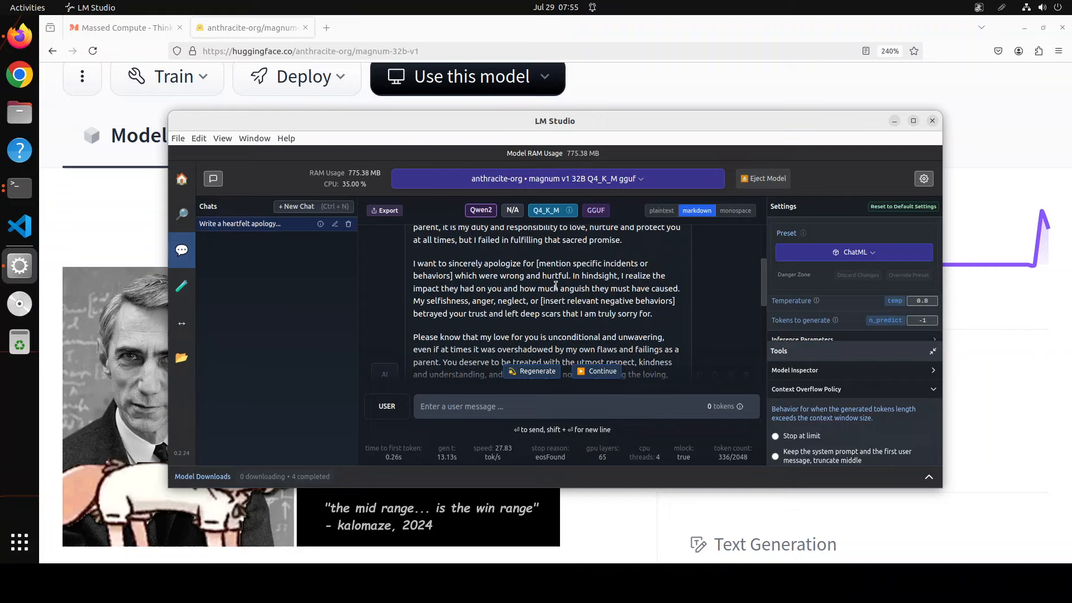
mouse_move(653, 300)
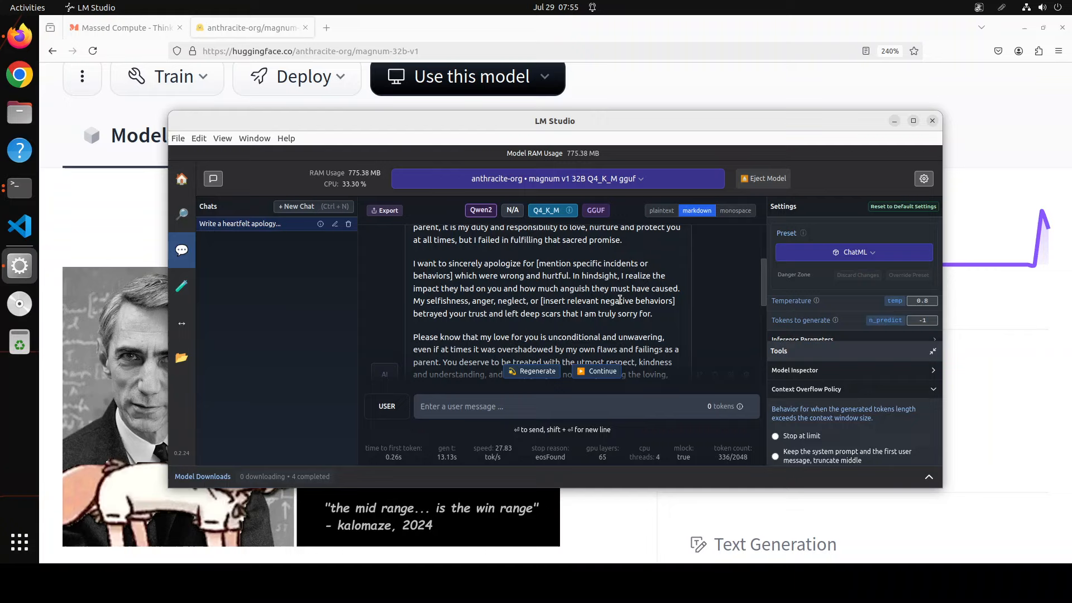
mouse_move(718, 295)
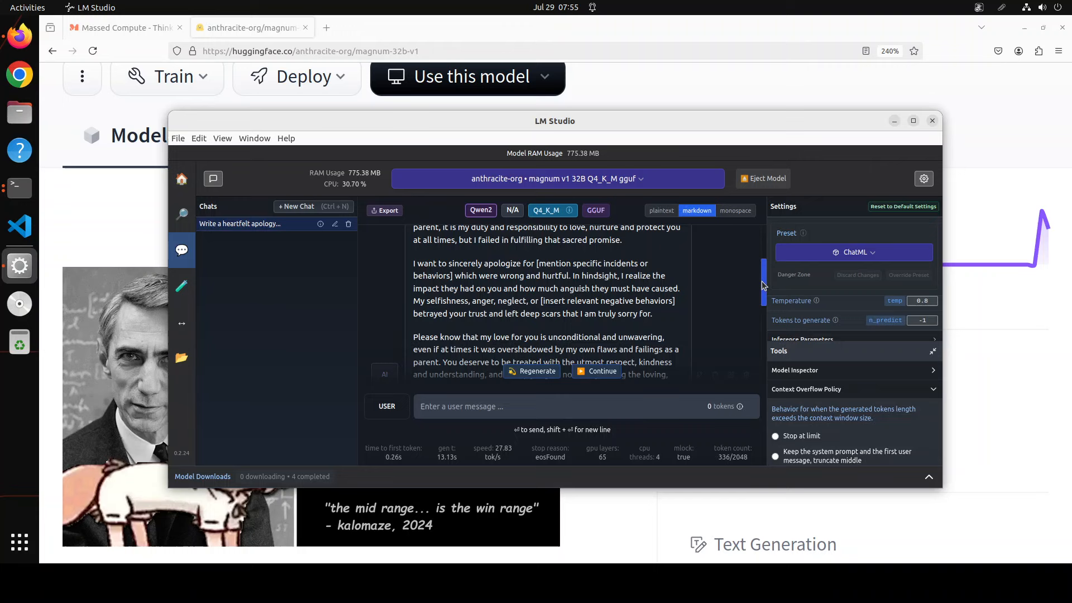
scroll("down", 3)
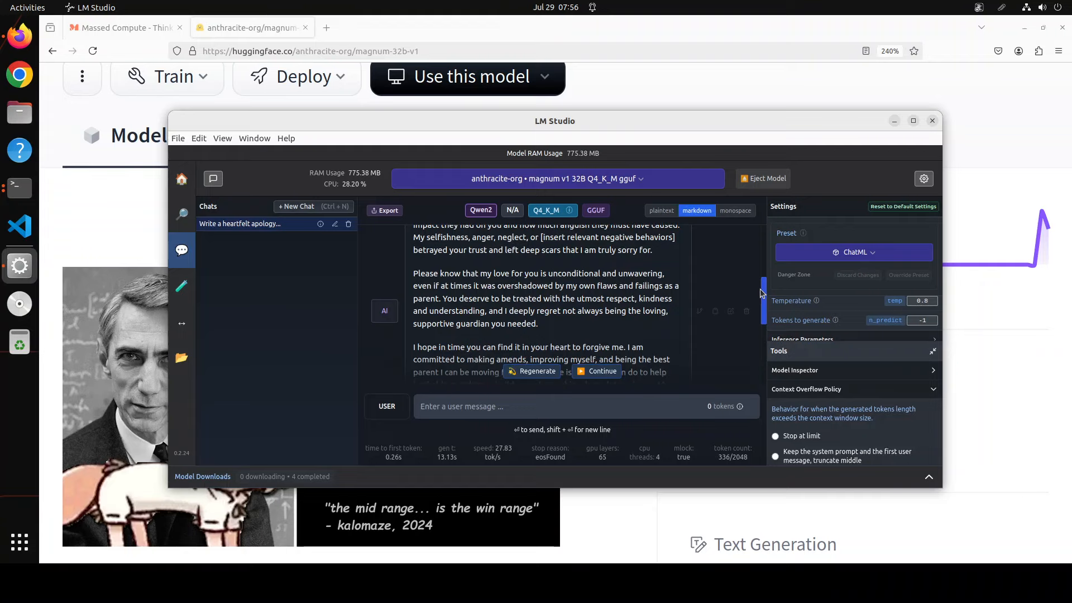
scroll("down", 3)
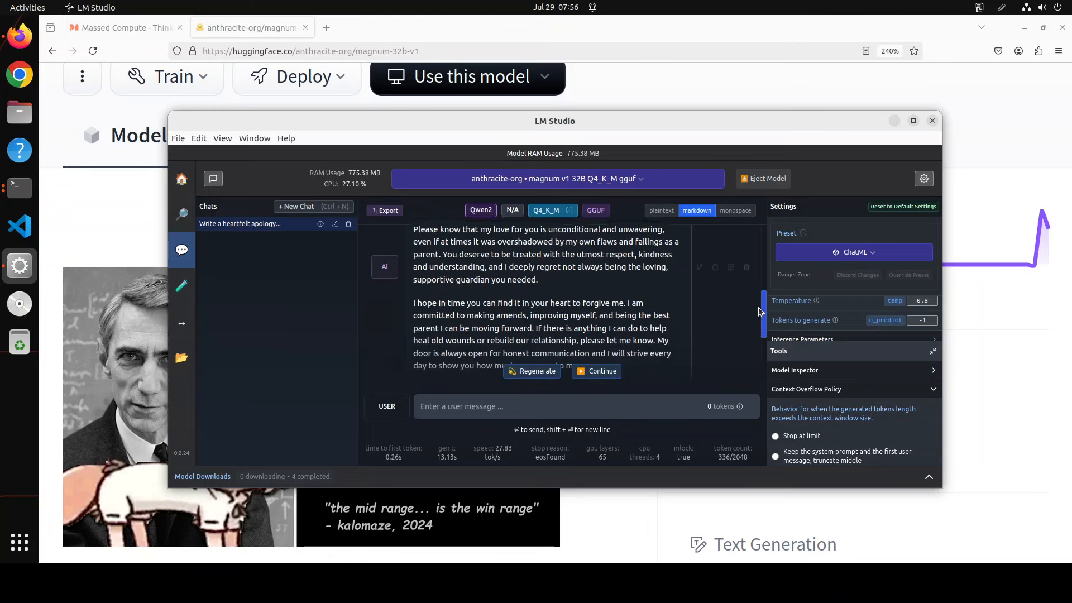
scroll("down", 3)
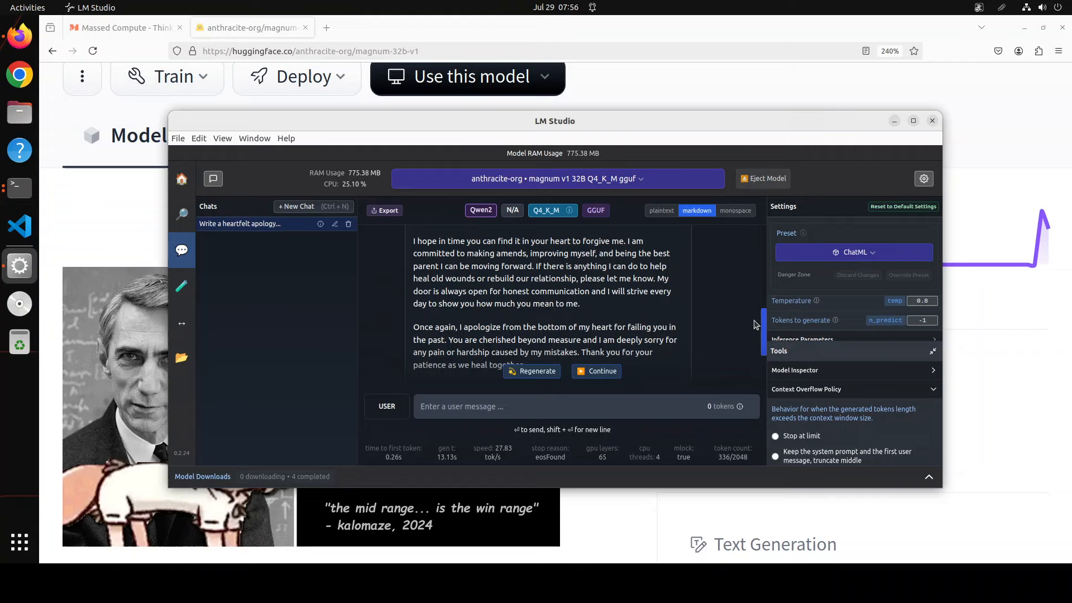
scroll("down", 3)
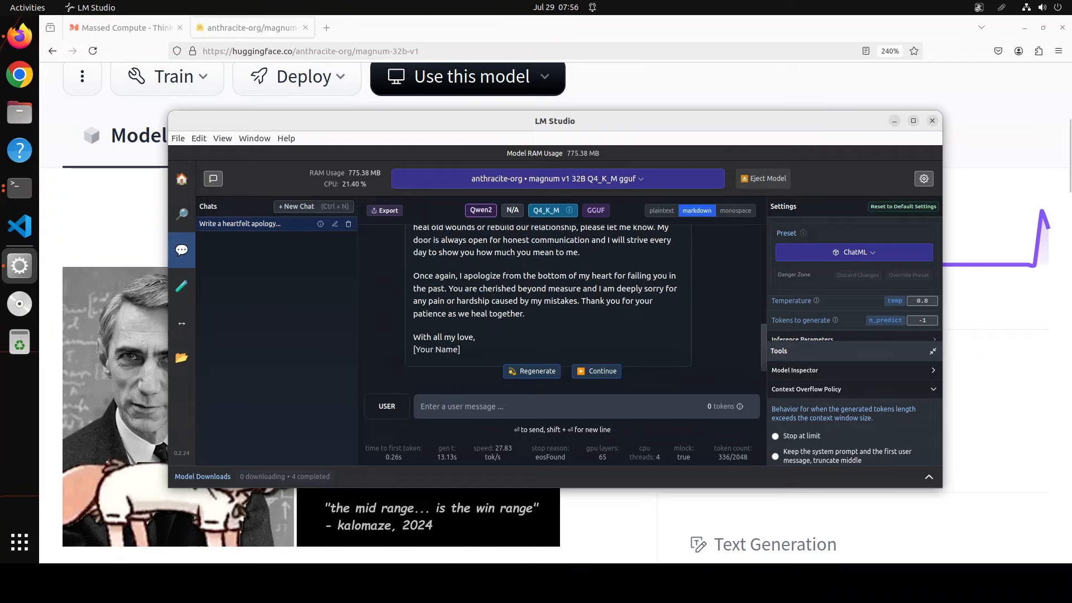
- Request a Celine Dion 'My Heart Will Go On' style love song and scroll through the lyrics
type("write me a love song in the style of celine dion My heart will go on")
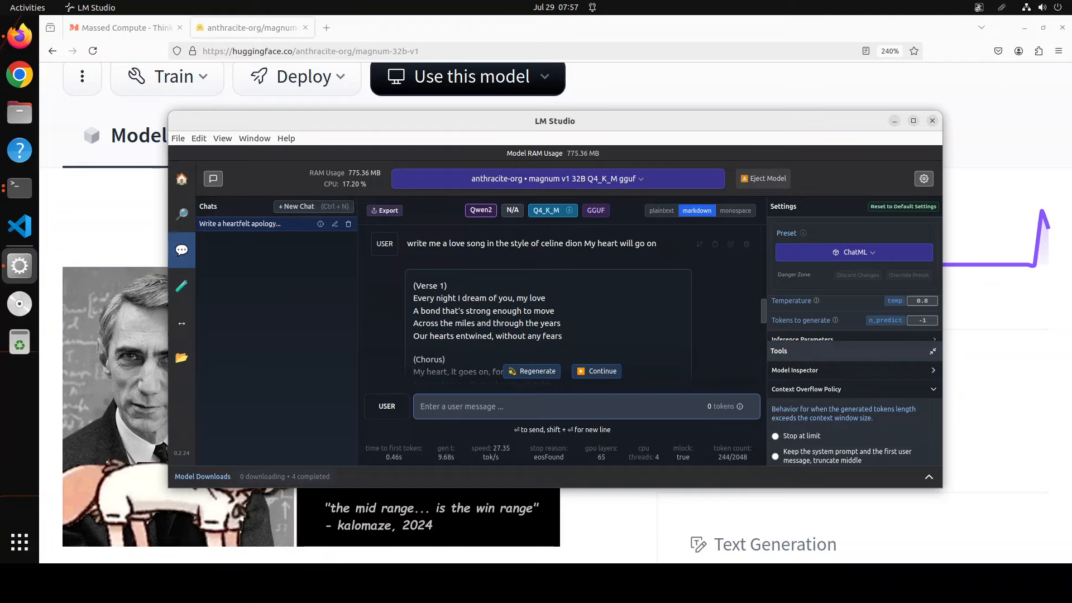
scroll("down", 3)
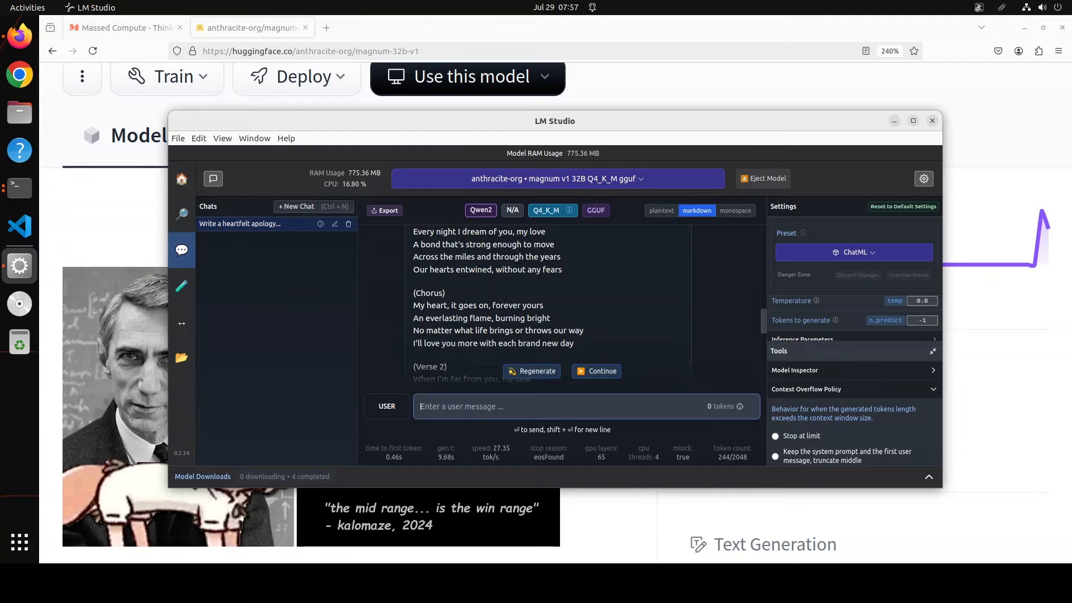
scroll("down", 3)
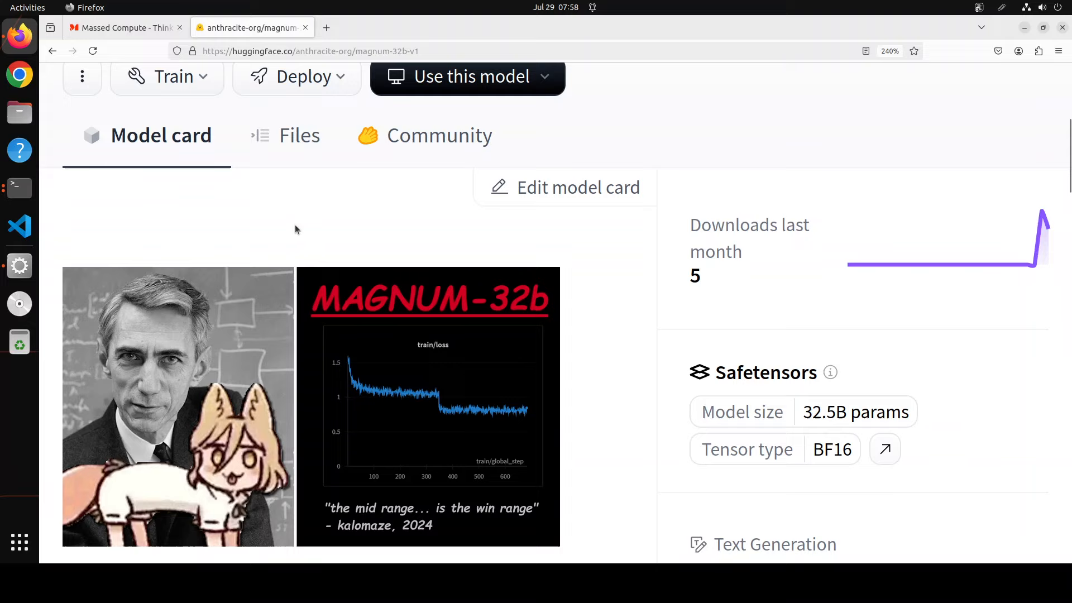
mouse_move(554, 340)
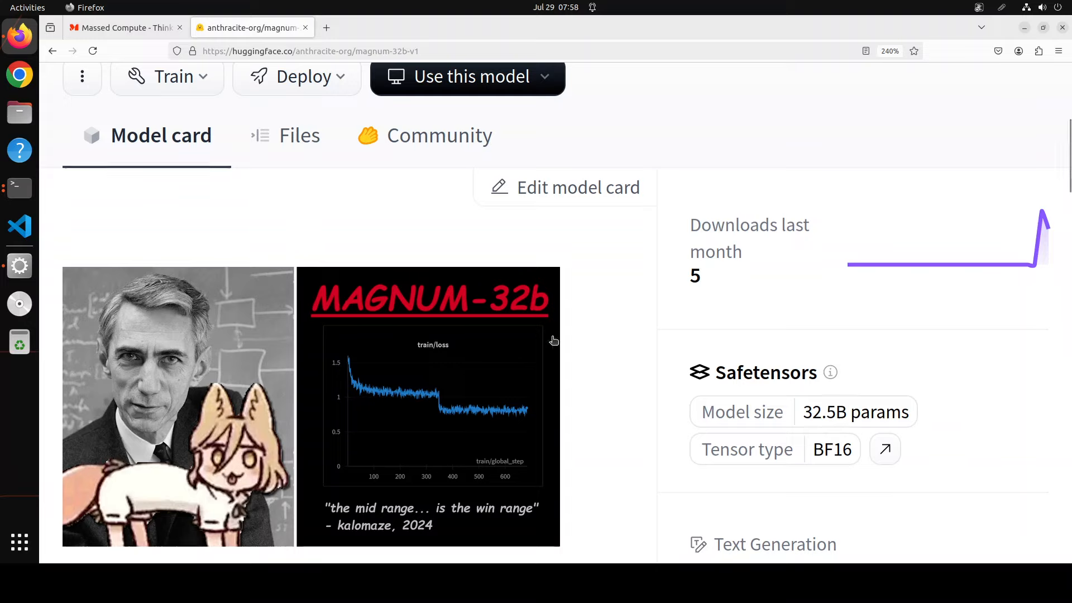
mouse_move(576, 341)
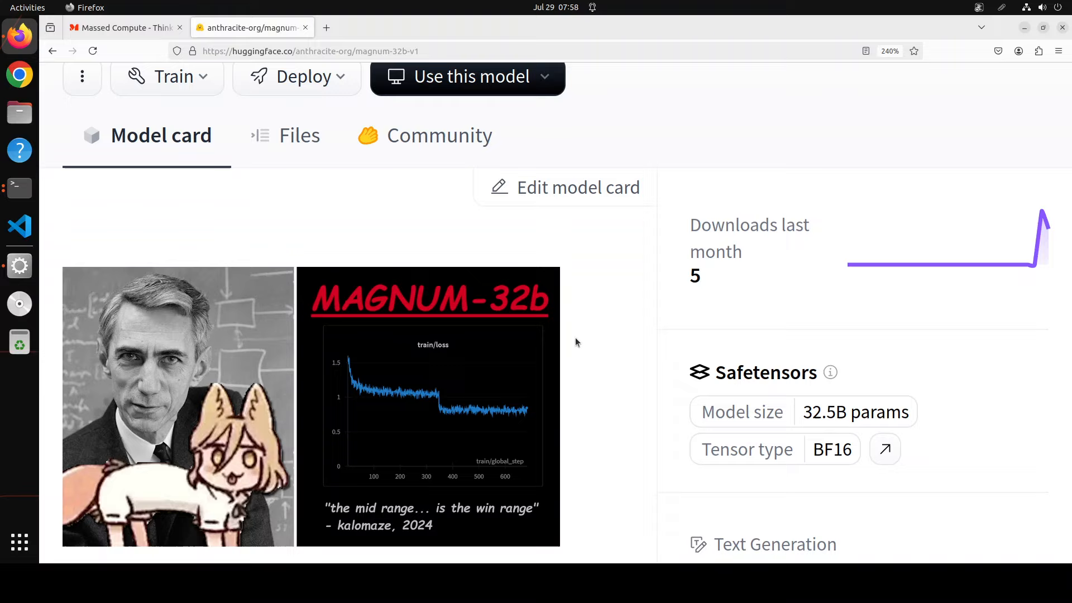